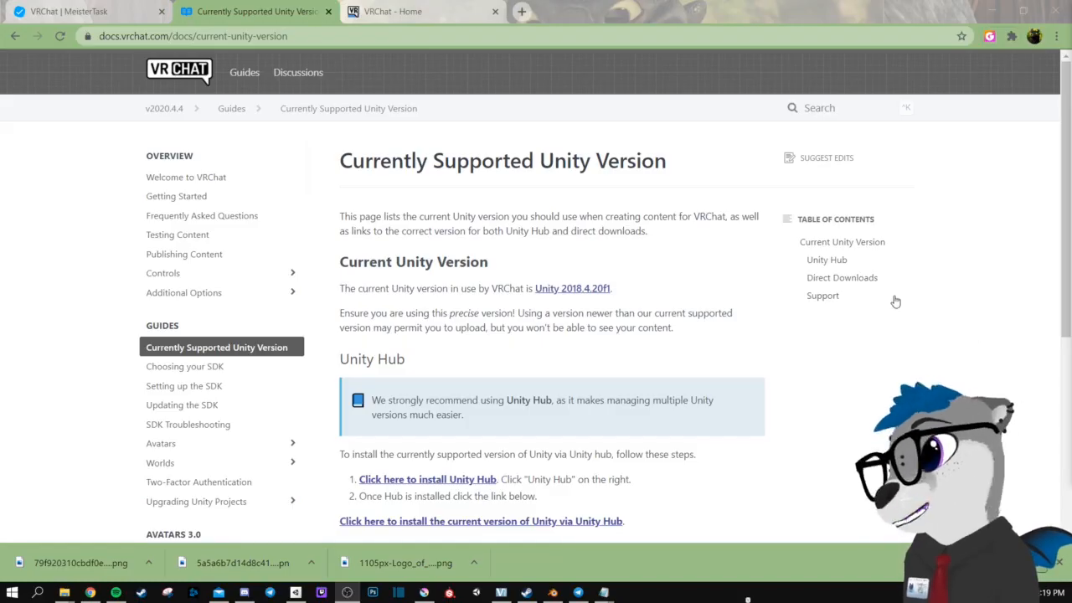
mouse_move(1000, 278)
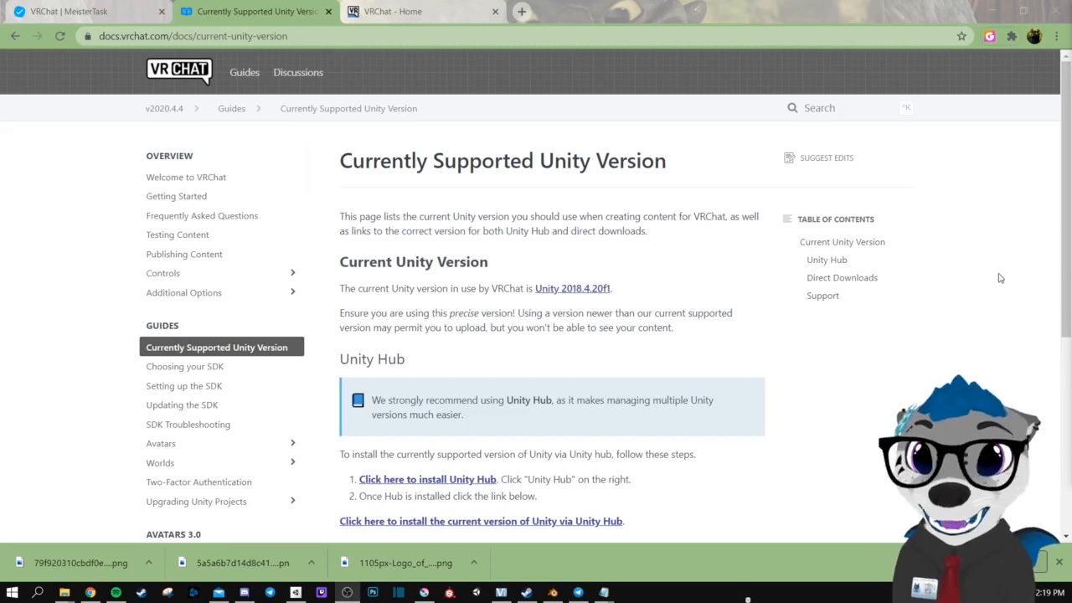
- Start a new 3D project in Unity Hub and name it 'Oh dear!'
scroll(down, 3)
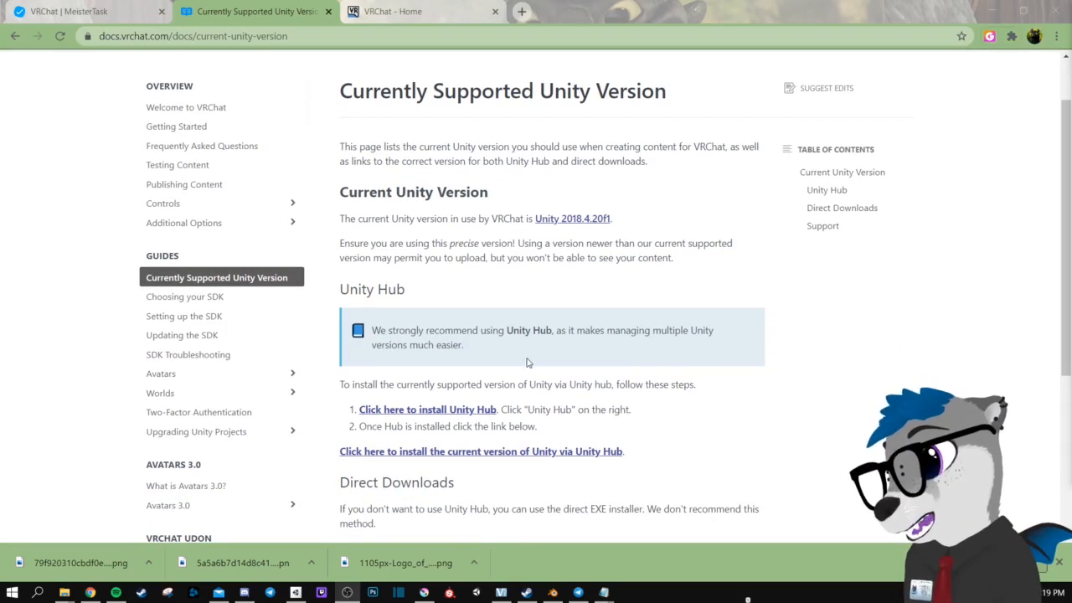
scroll(down, 3)
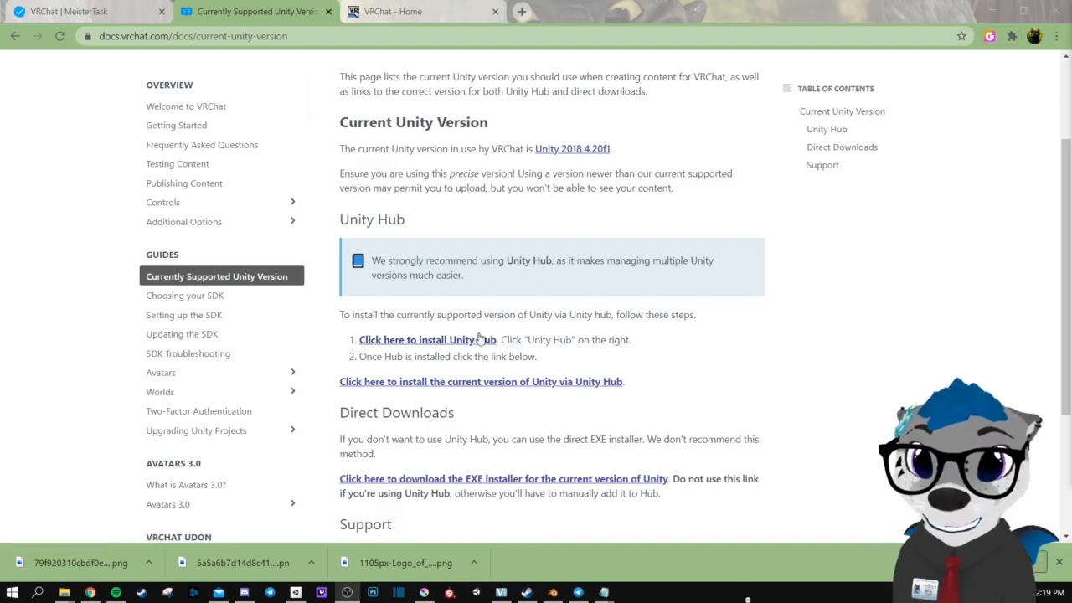
mouse_move(747, 291)
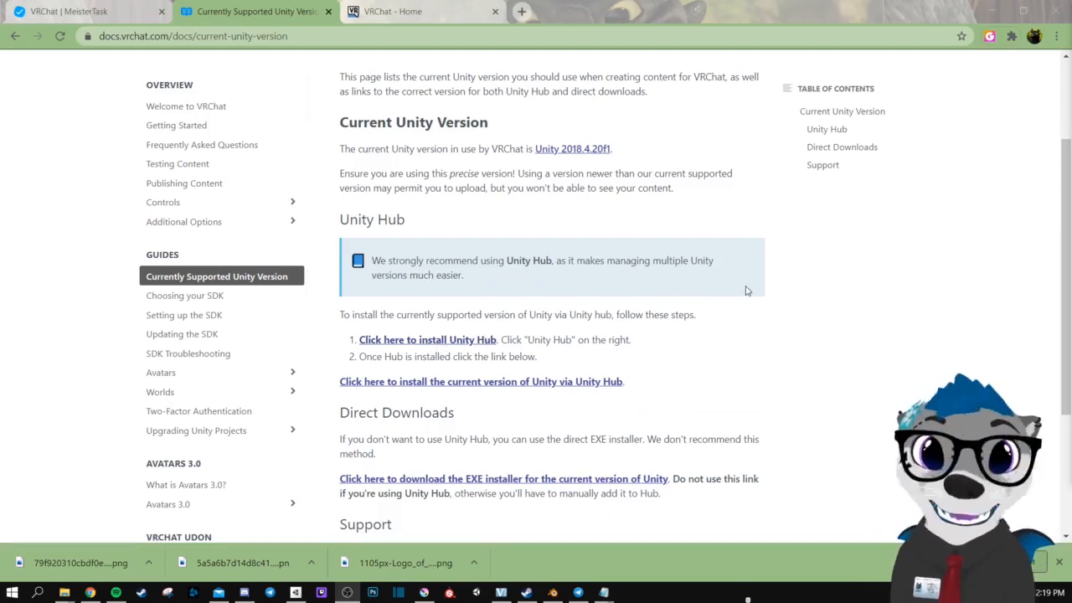
mouse_move(492, 389)
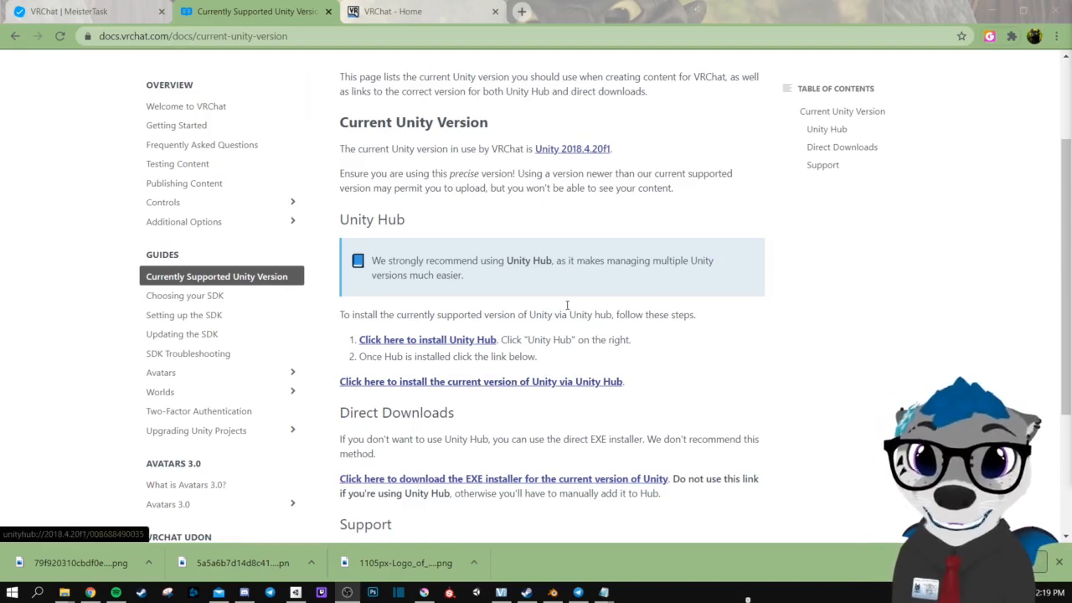
mouse_move(623, 238)
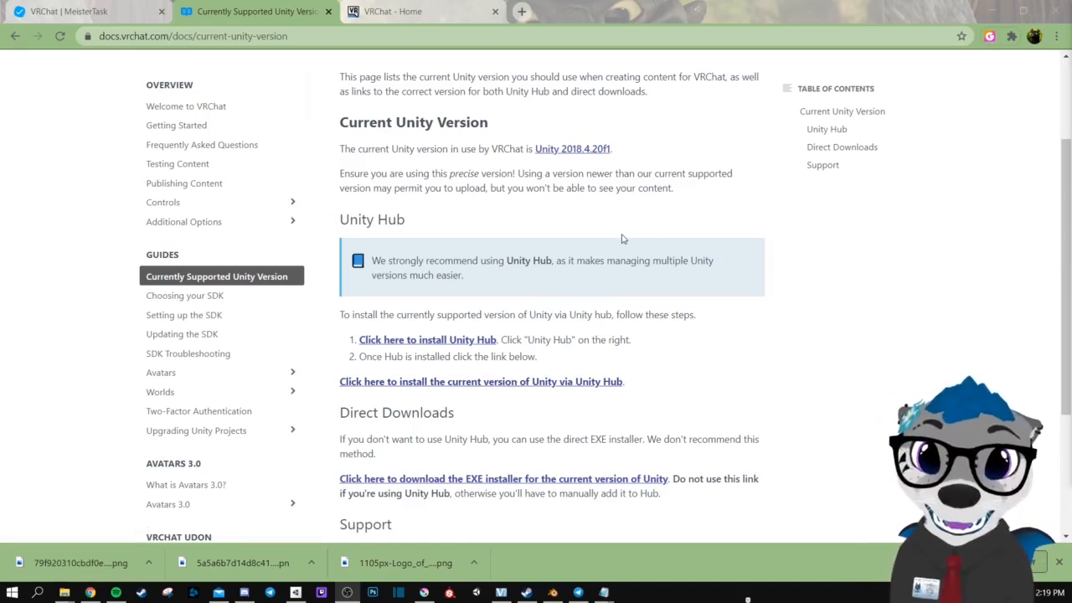
mouse_move(643, 245)
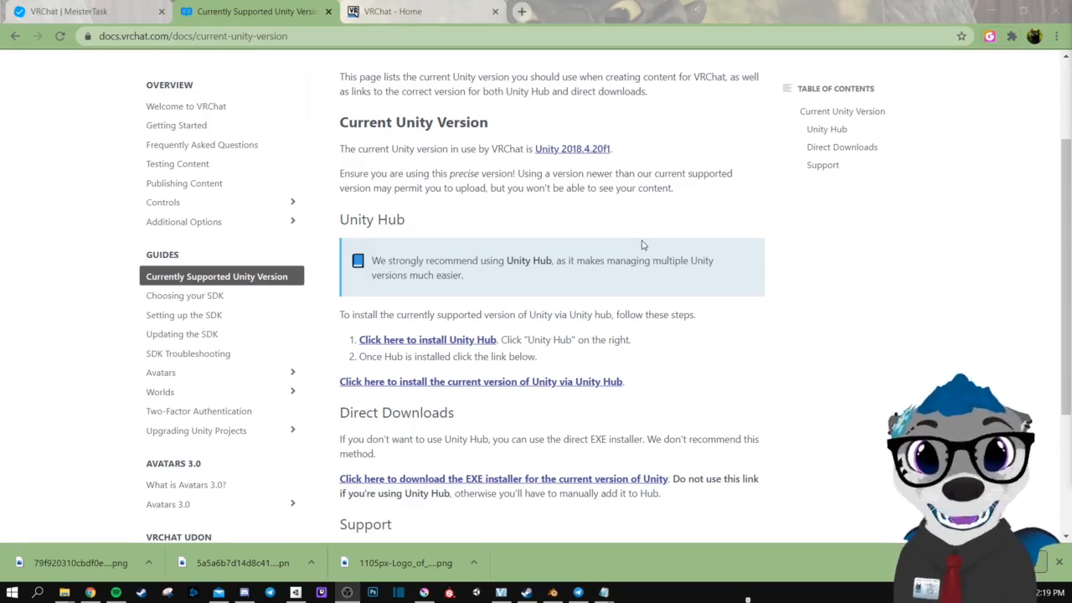
mouse_move(694, 371)
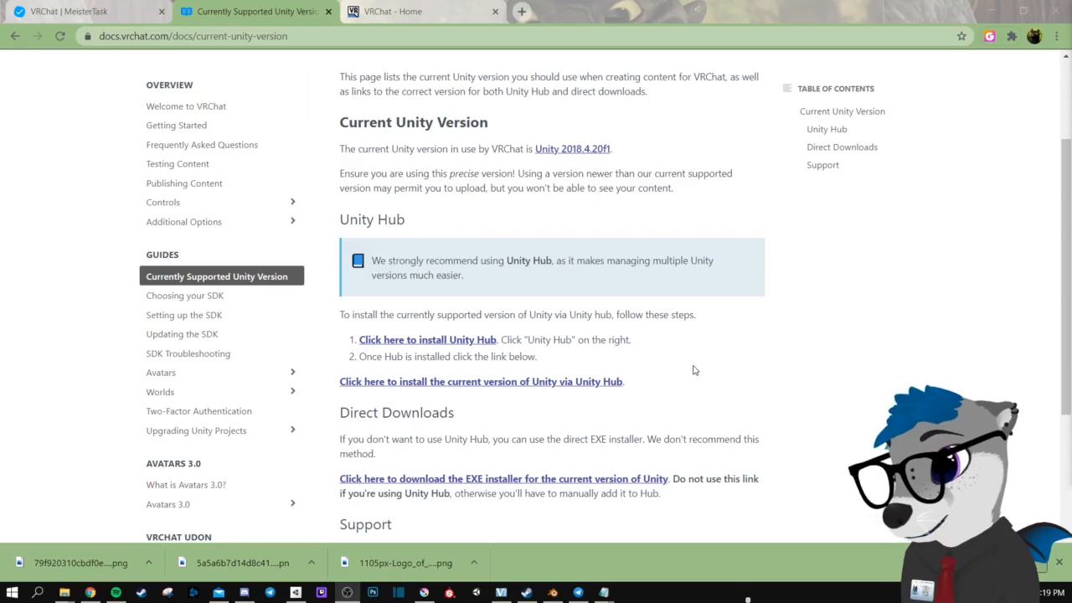
mouse_move(753, 378)
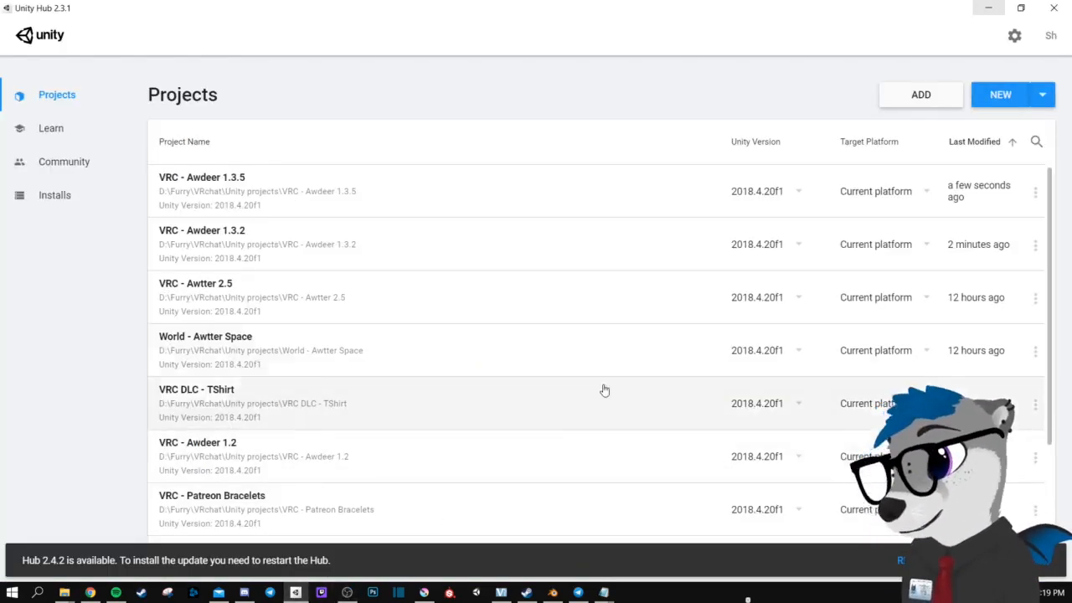
scroll(down, 3)
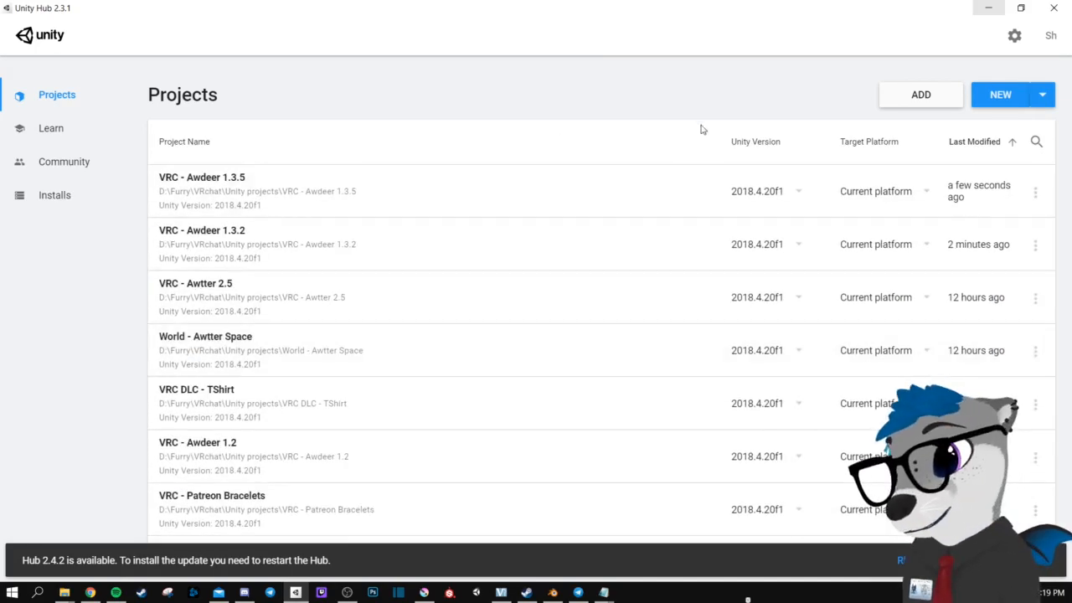
mouse_move(1025, 78)
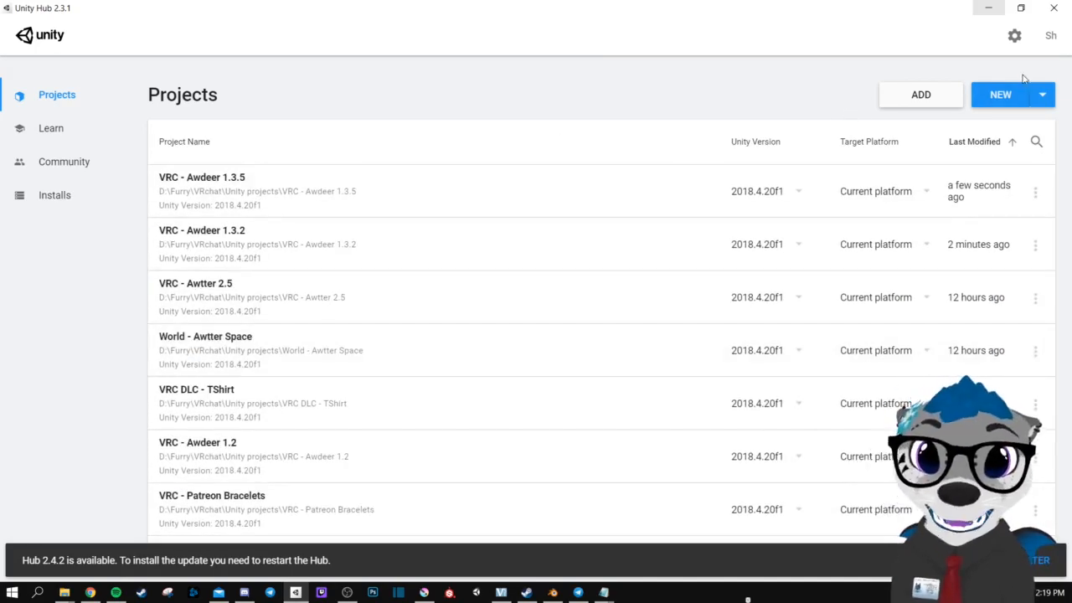
click(1000, 93)
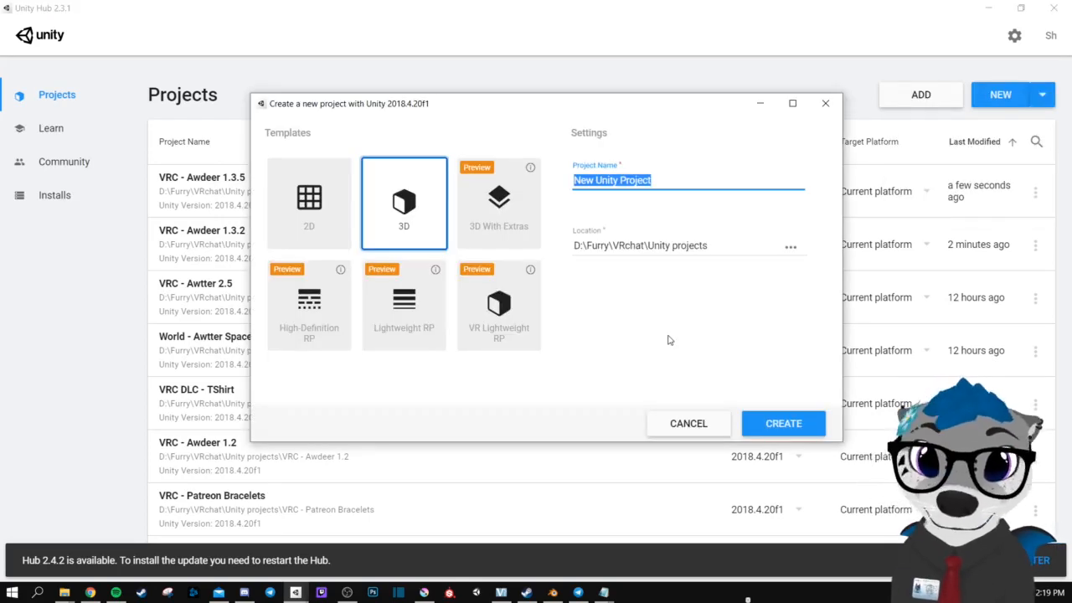
text(0)
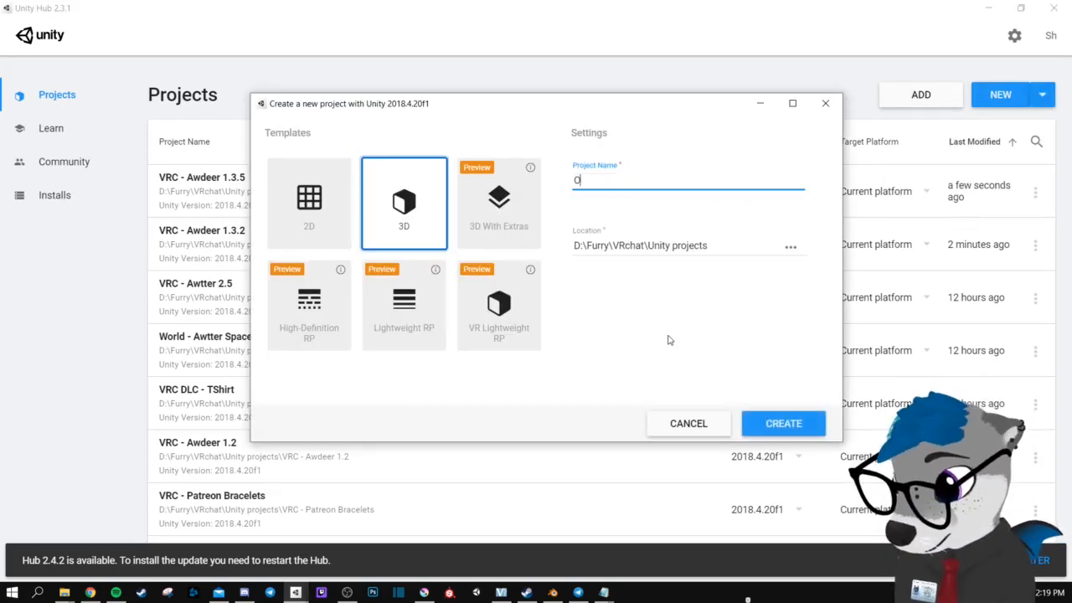
text(h dear)
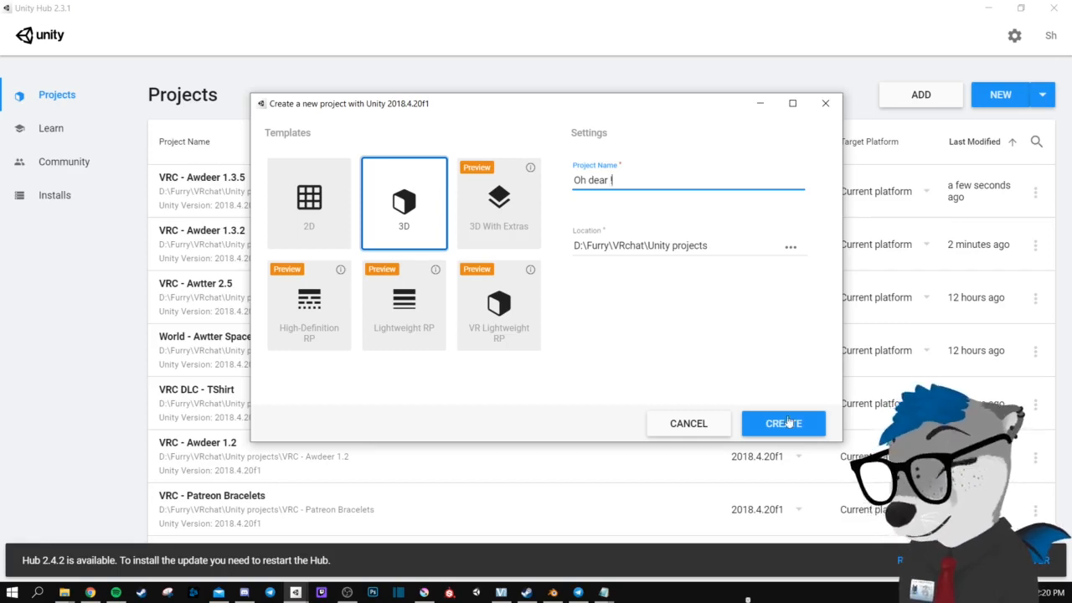
- Create the Oh dear! project so it opens in Unity 2018.4.20f1 with its sample scene
click(784, 423)
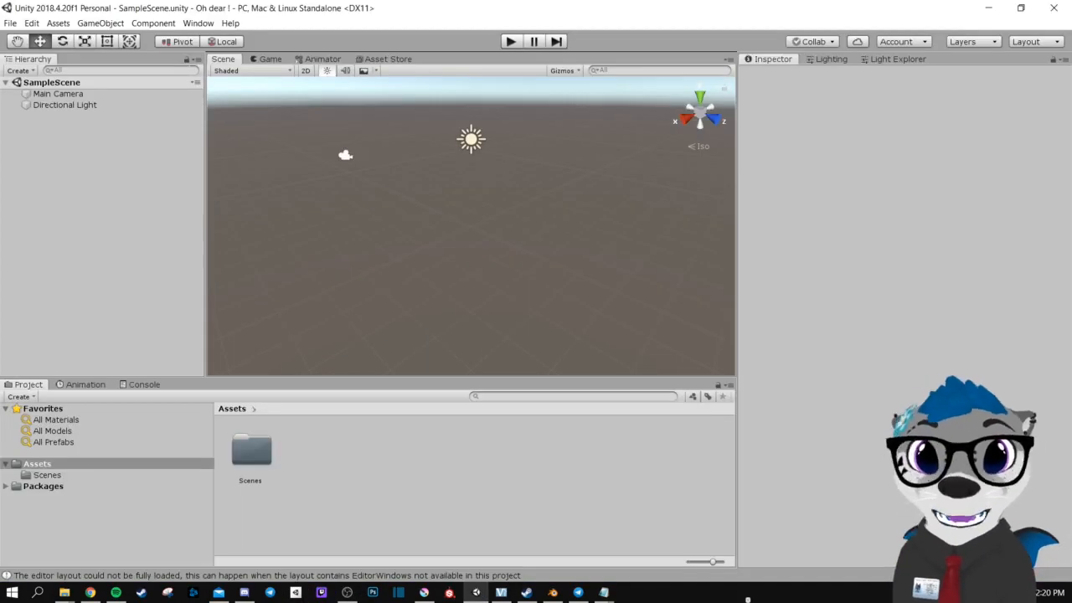
mouse_move(764, 166)
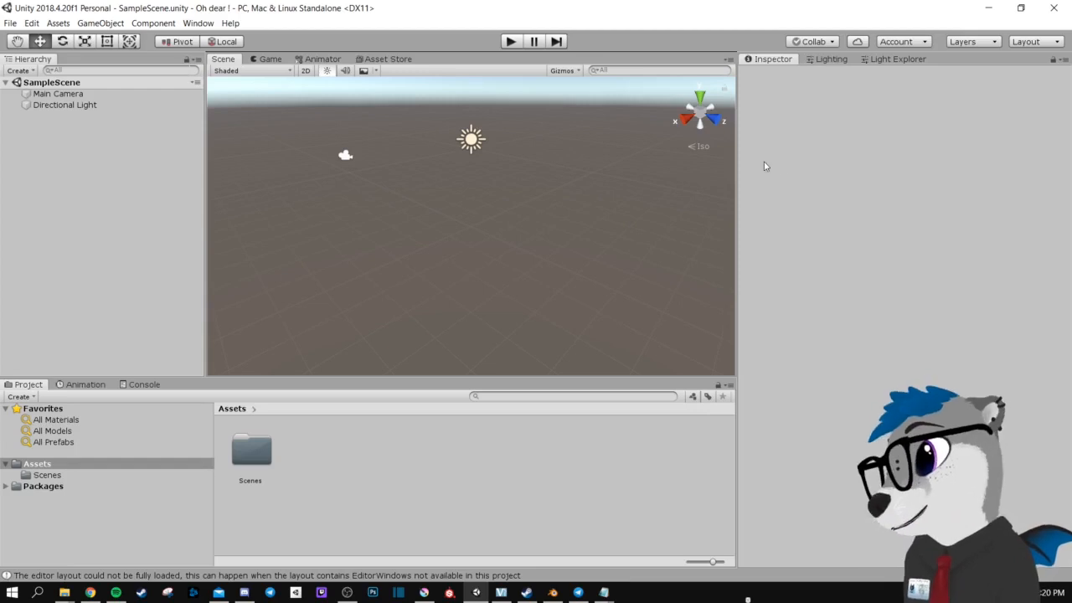
mouse_move(815, 171)
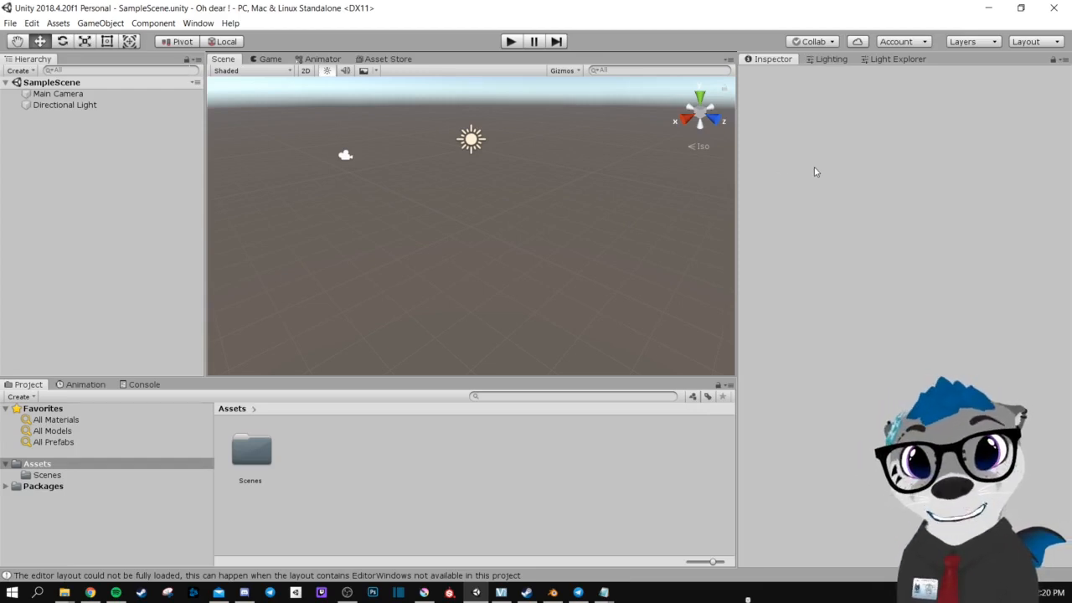
mouse_move(928, 194)
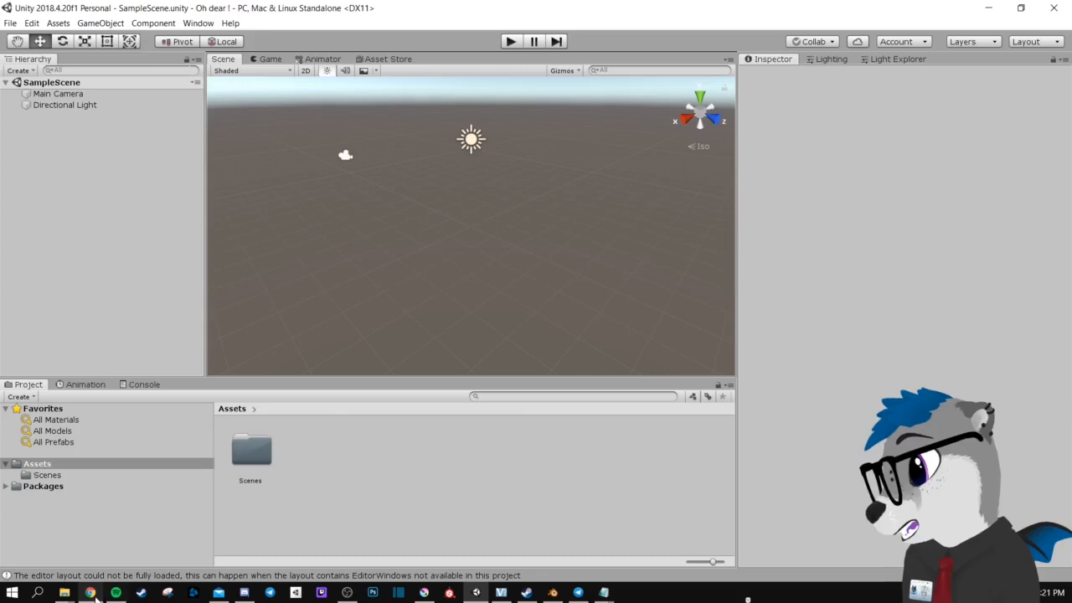
mouse_move(90, 593)
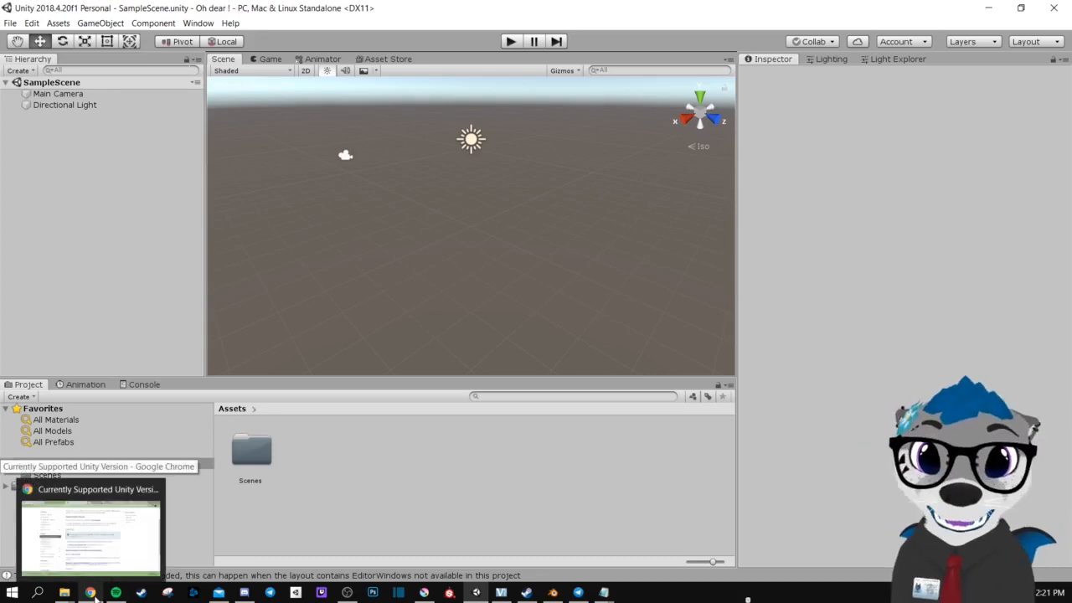
- Switch to Chrome showing the VRChat download page with SDK2 and SDK3 options
click(90, 593)
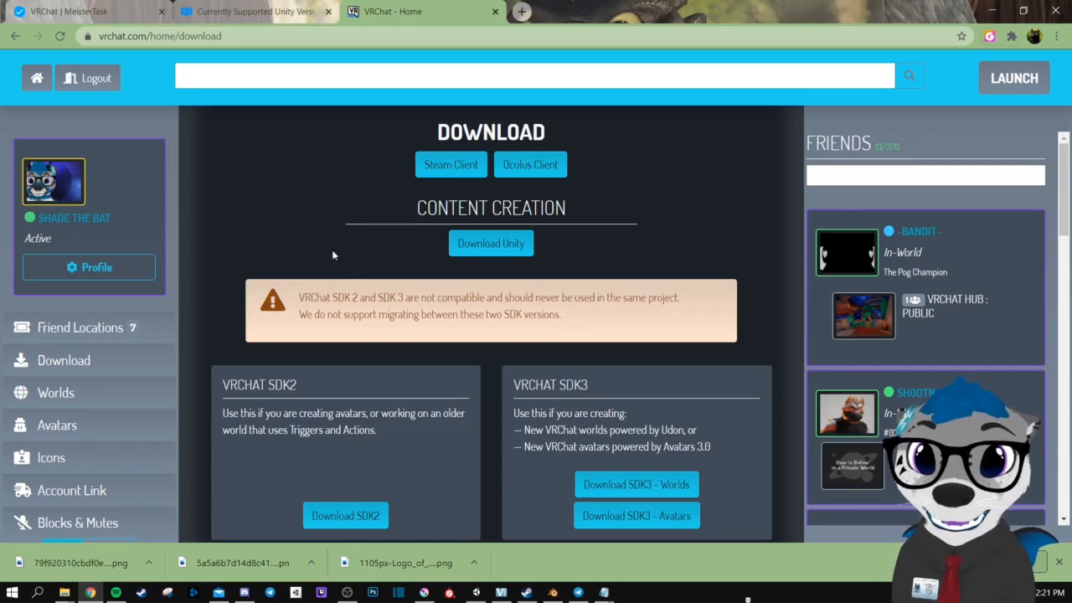
mouse_move(636, 516)
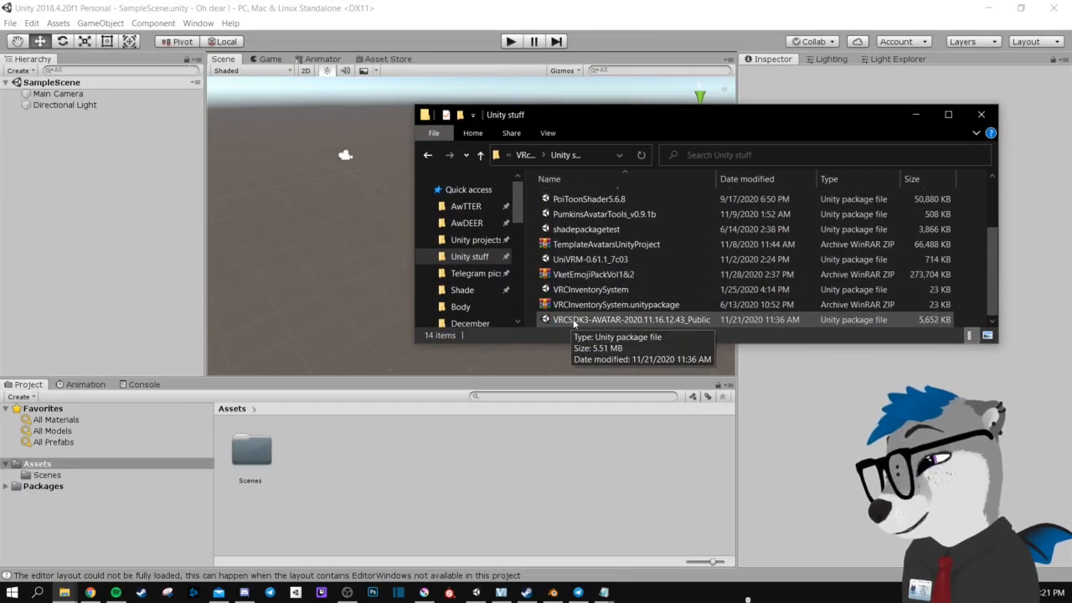
- Import the VRCSDK3-AVATAR unitypackage from File Explorer into the project
click(634, 318)
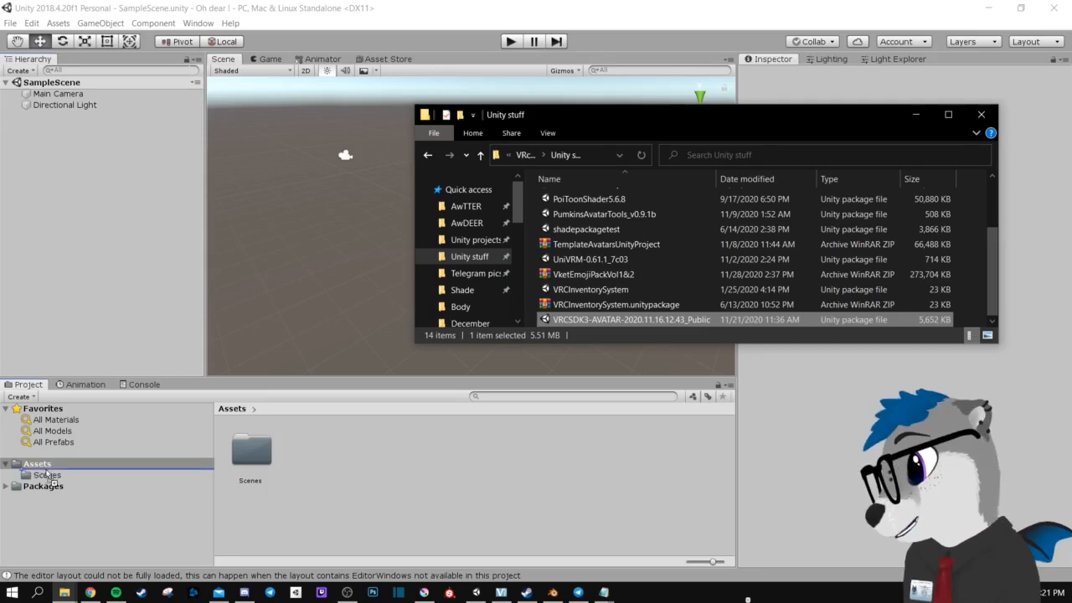
double_click(629, 319)
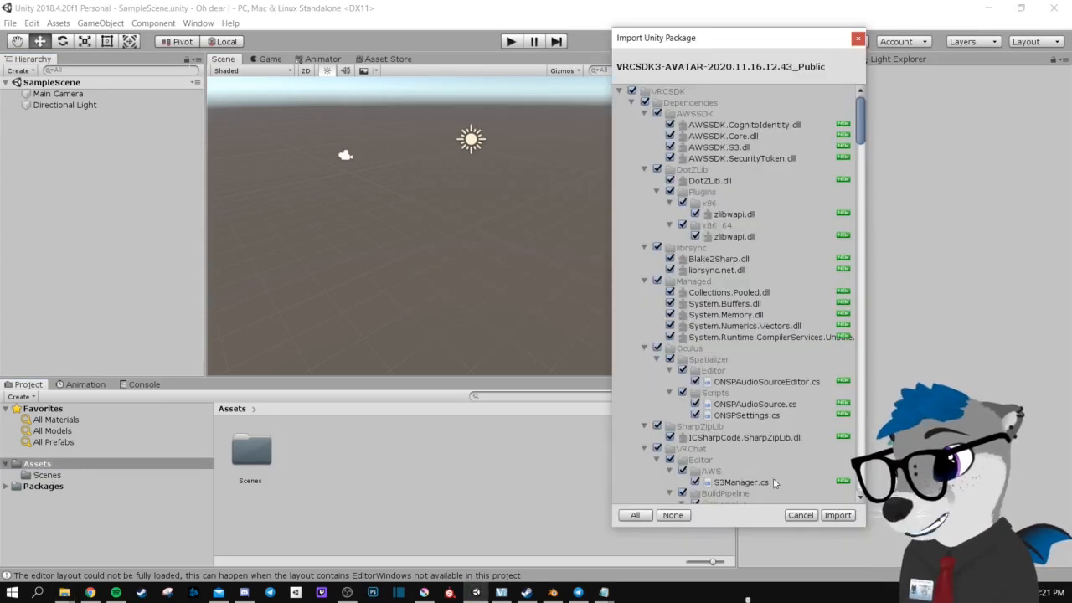
click(837, 516)
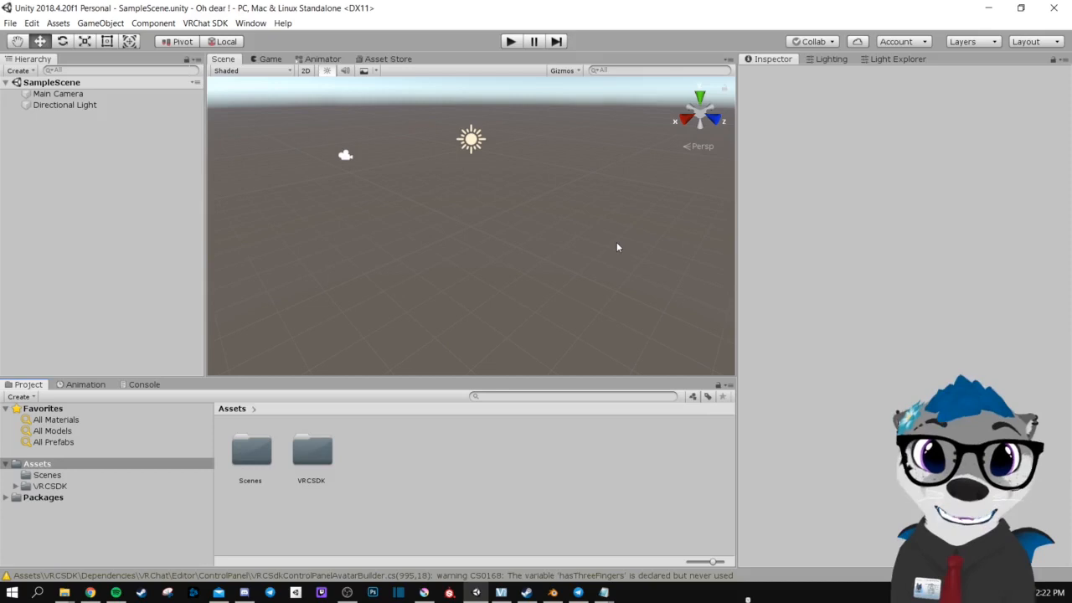
mouse_move(628, 258)
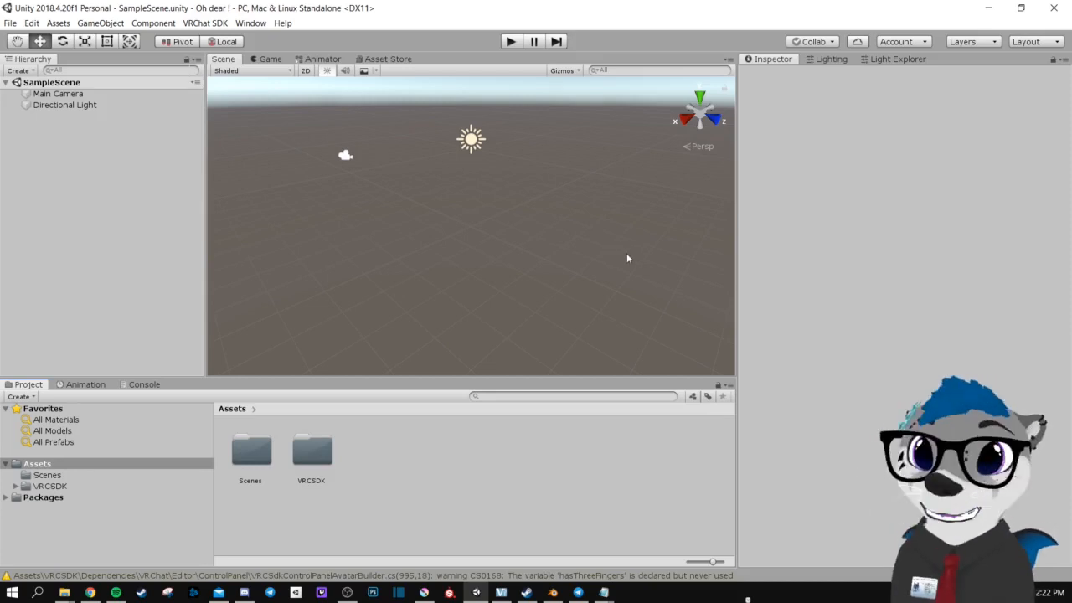
- Bring up the in-editor Asset Store and view My Assets from the account menu
click(251, 24)
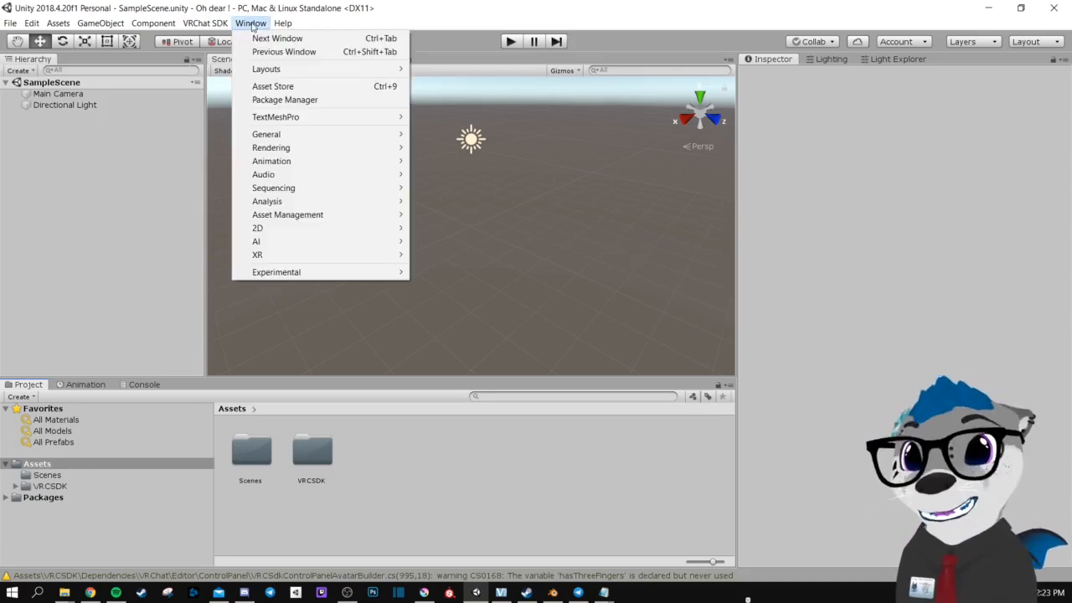
mouse_move(271, 86)
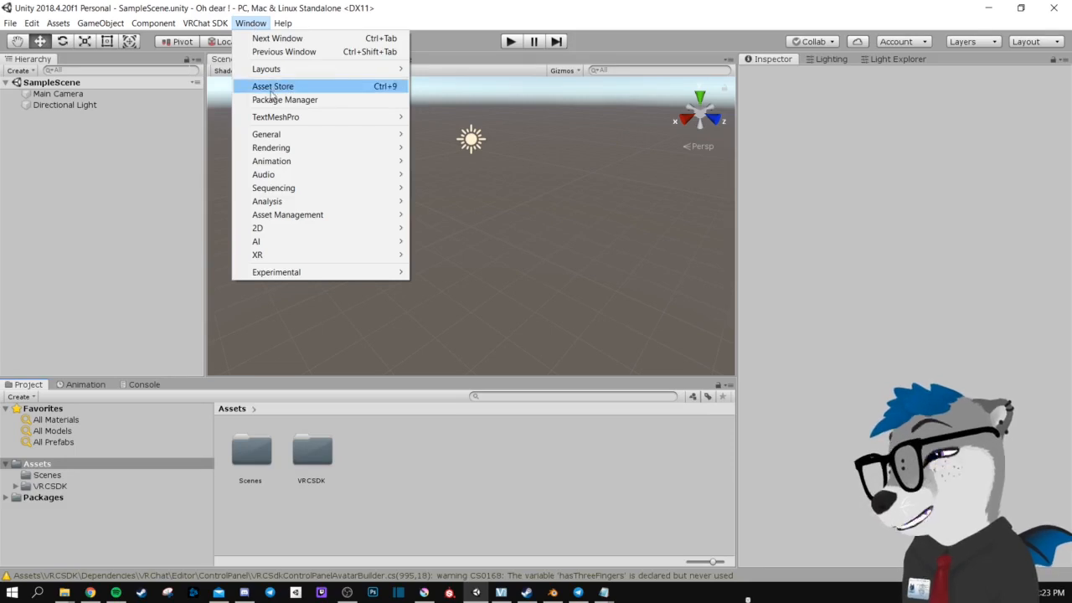
click(272, 87)
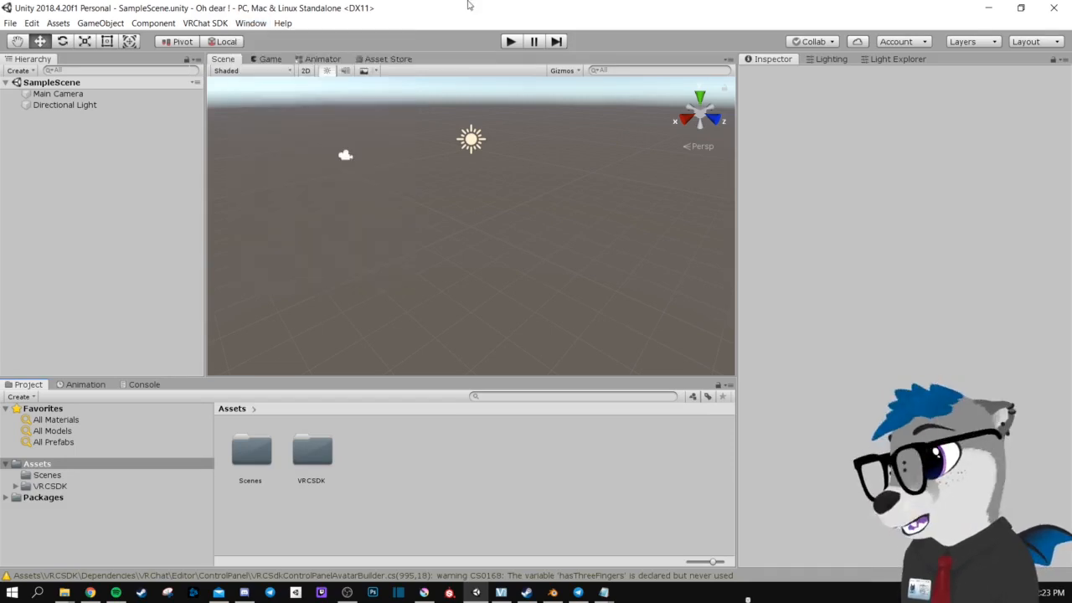
click(387, 59)
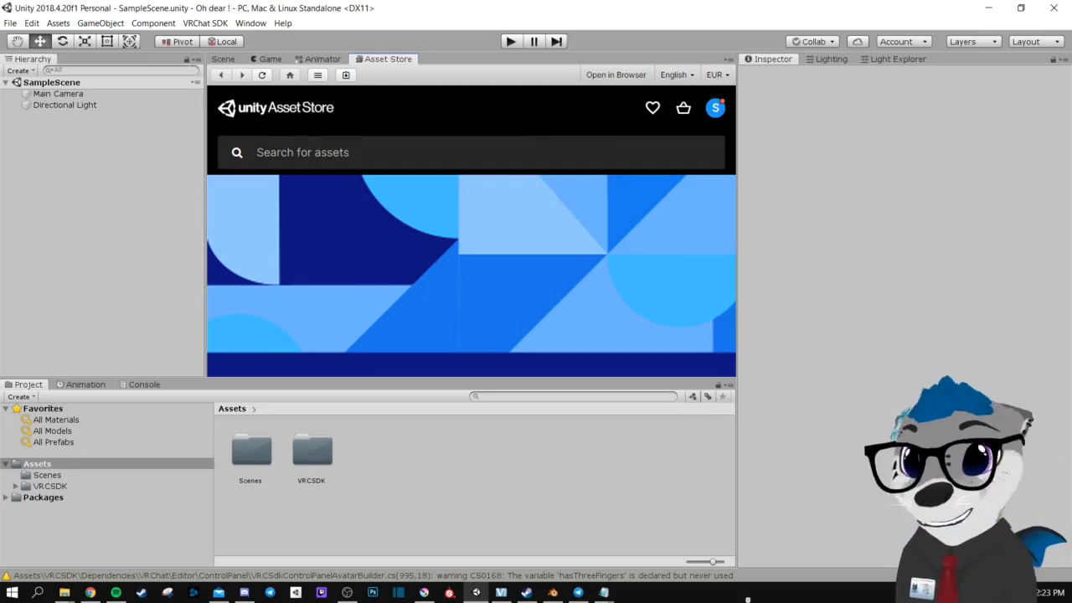
click(713, 107)
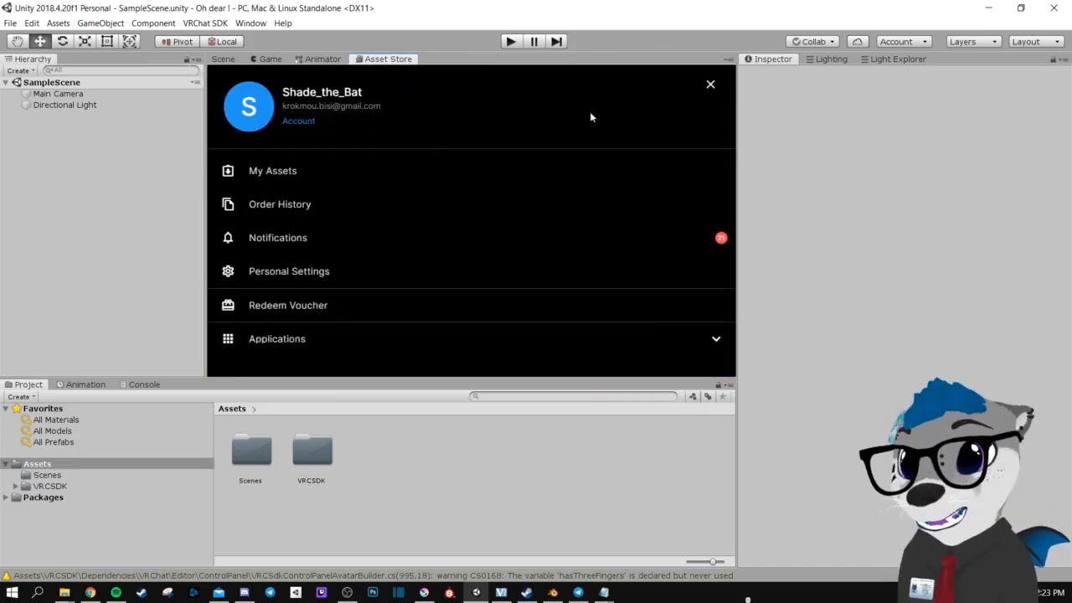
click(710, 84)
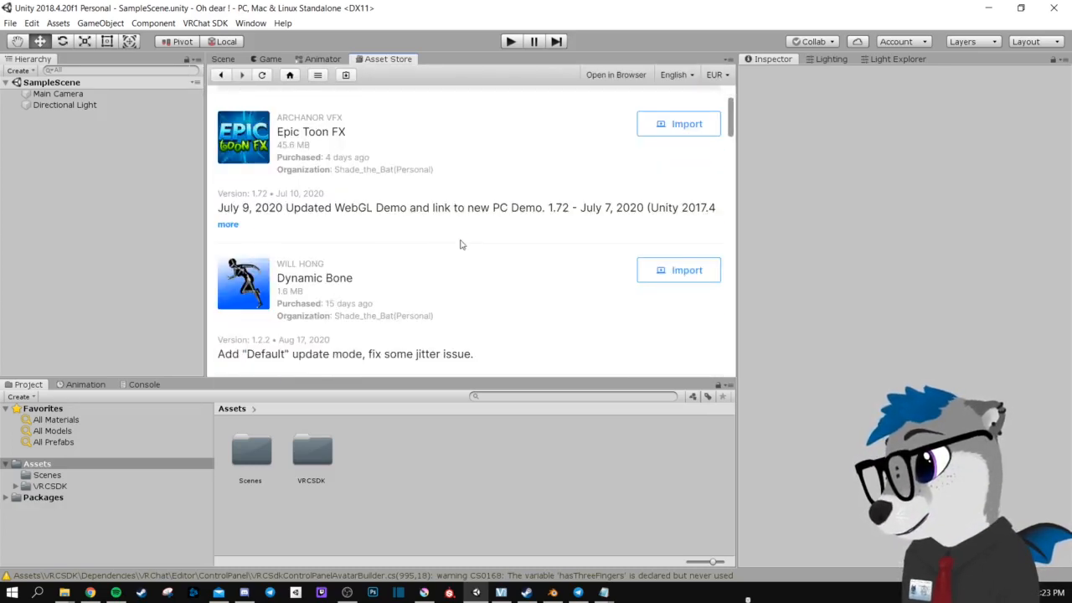
- Import the purchased Dynamic Bone package and dismiss the VRChat SDK window
click(679, 124)
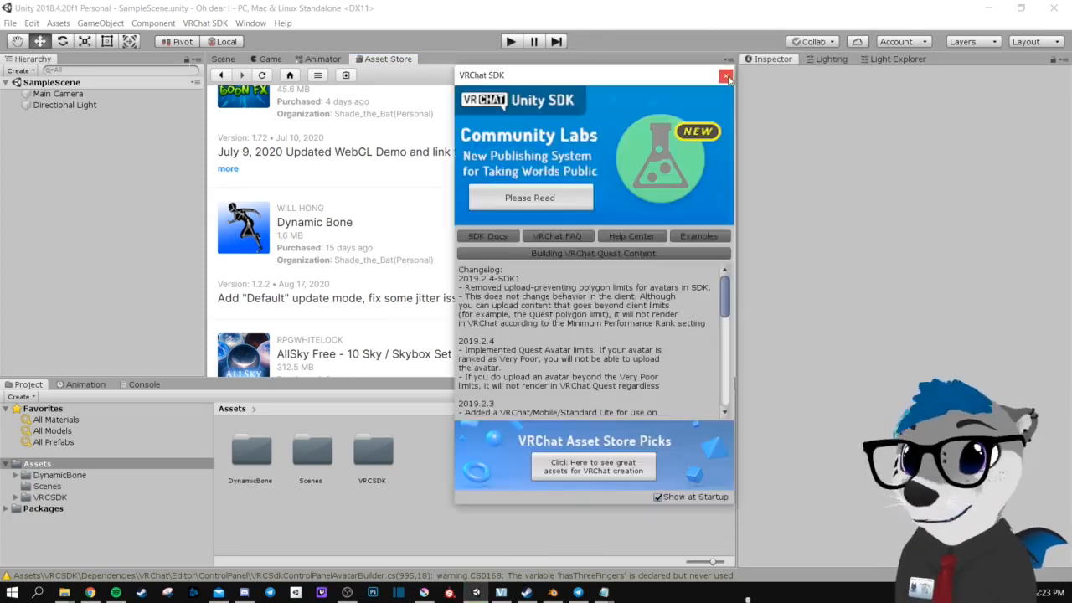
click(726, 76)
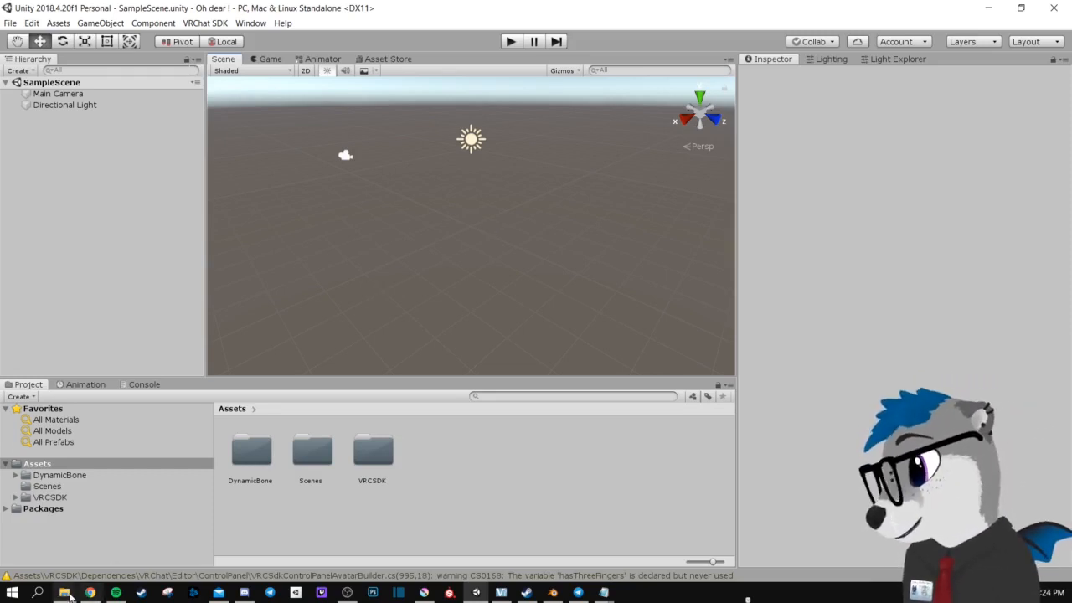
- Import the Awdeer 1.3.5 unitypackage, reload the modified scene and dismiss the SDK window
click(63, 593)
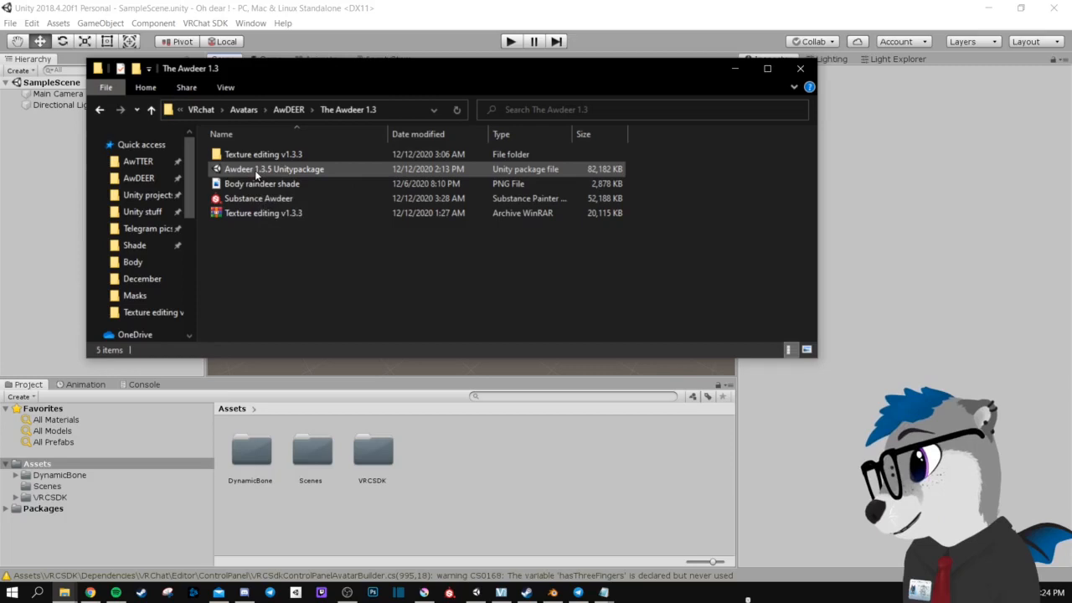
click(275, 167)
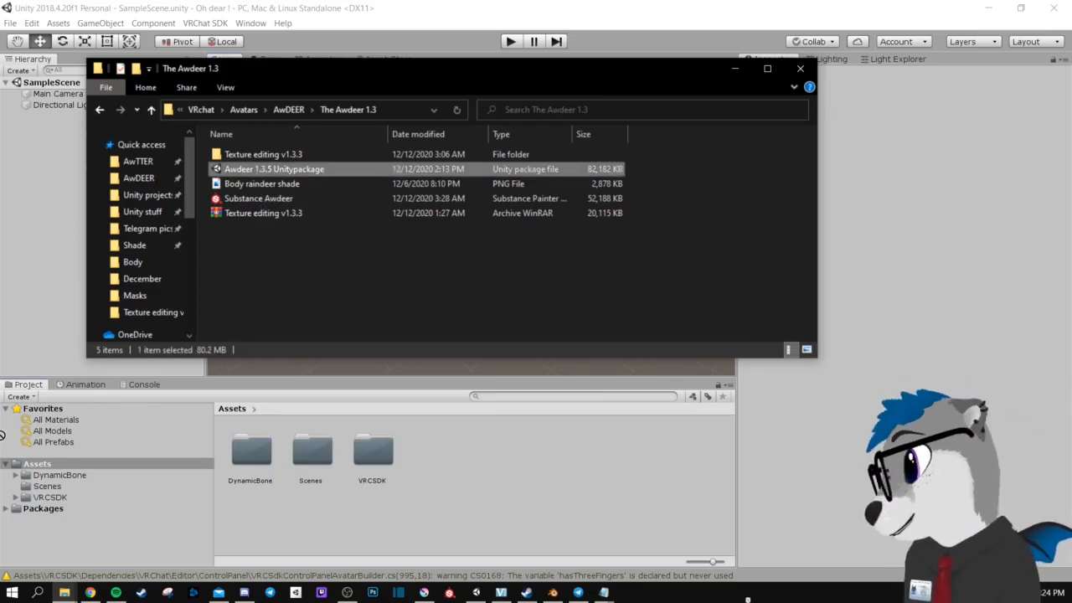
click(37, 462)
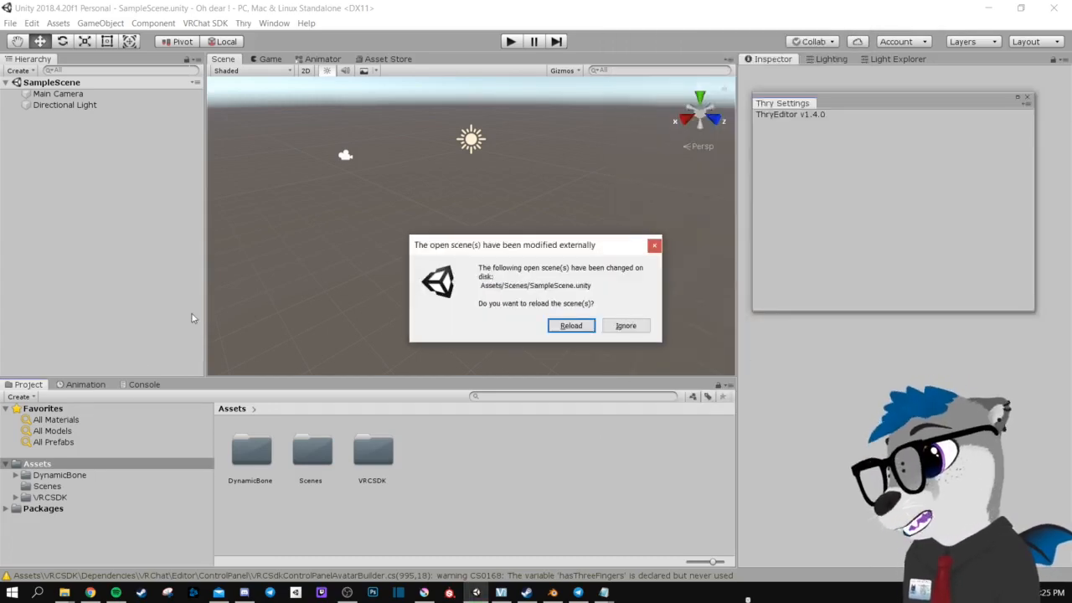
click(570, 325)
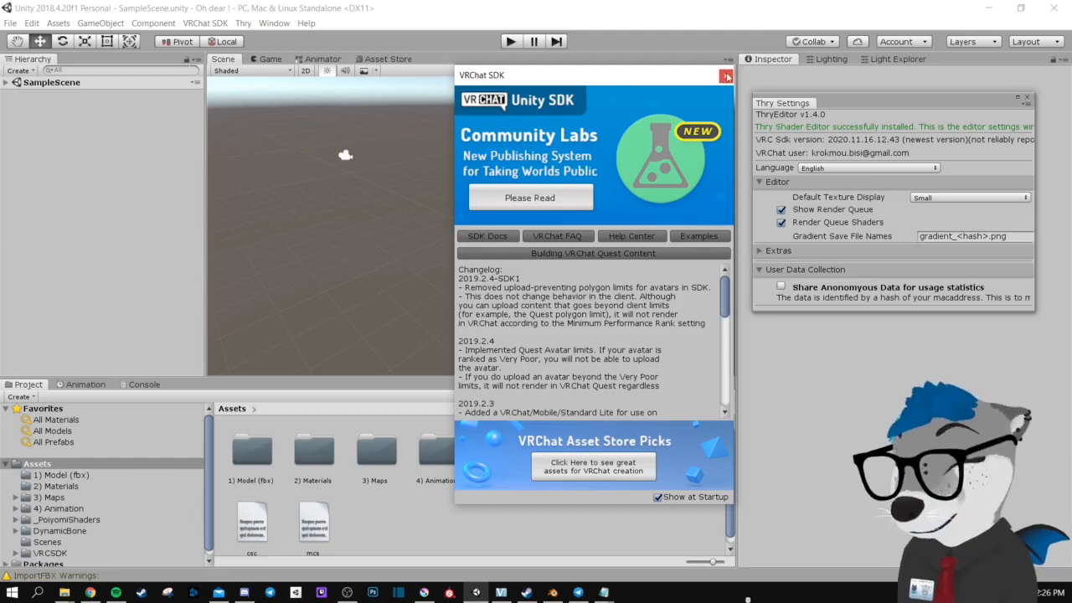
click(725, 76)
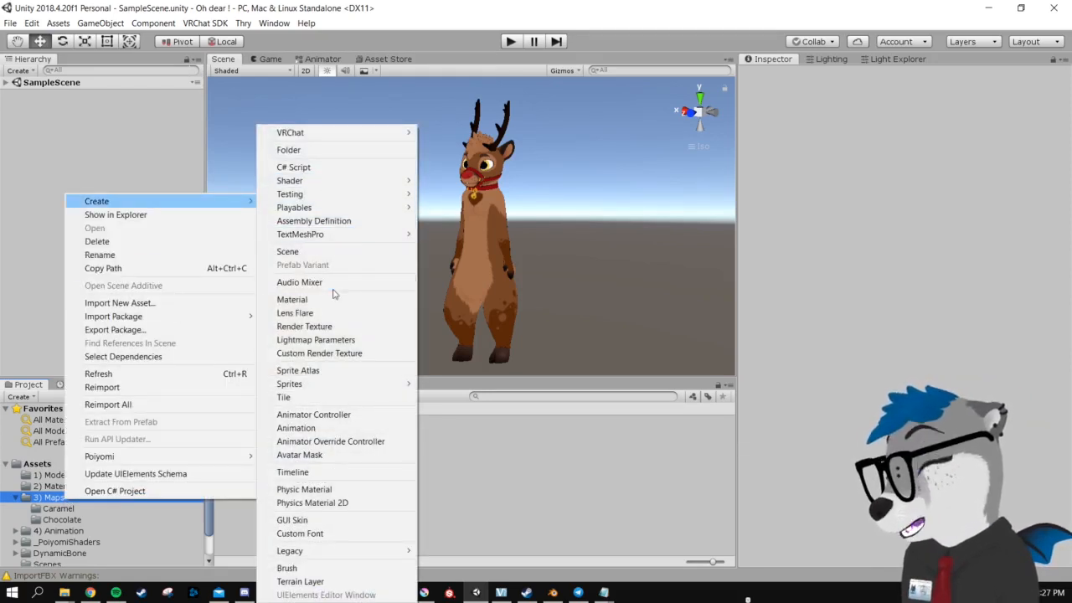
- Create a Shade folder under Maps and drag in the Blush Body and Body reindeer shade PNGs
click(288, 151)
text(Shade)
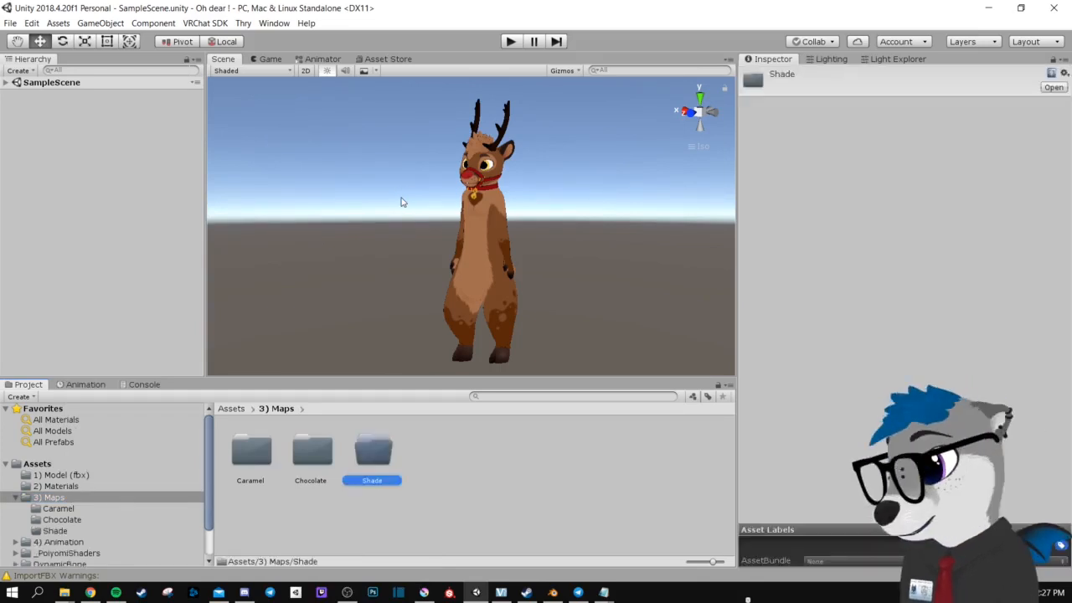
double_click(372, 452)
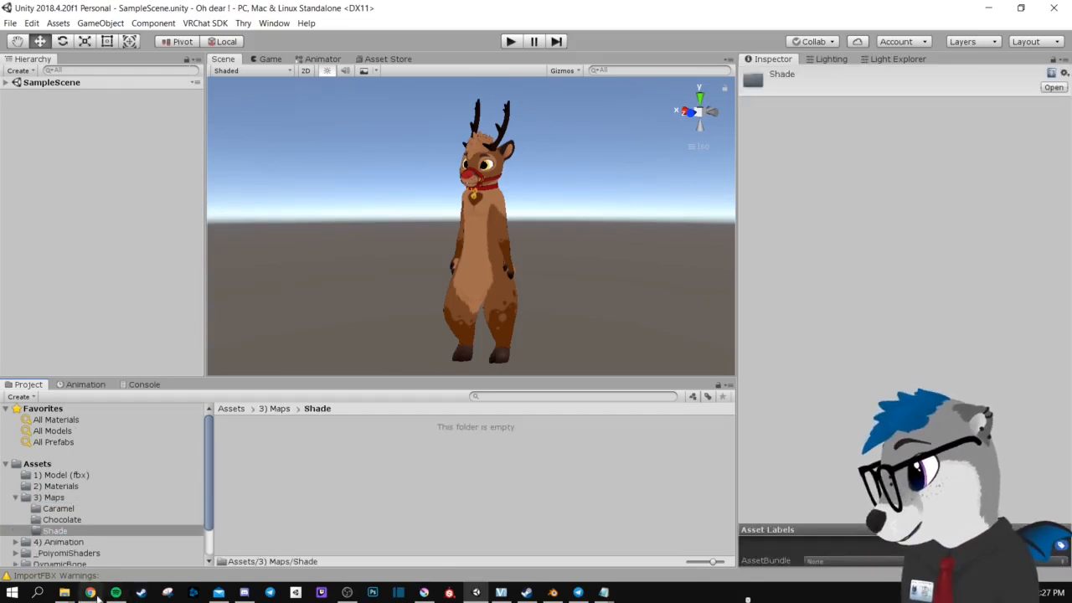
click(64, 593)
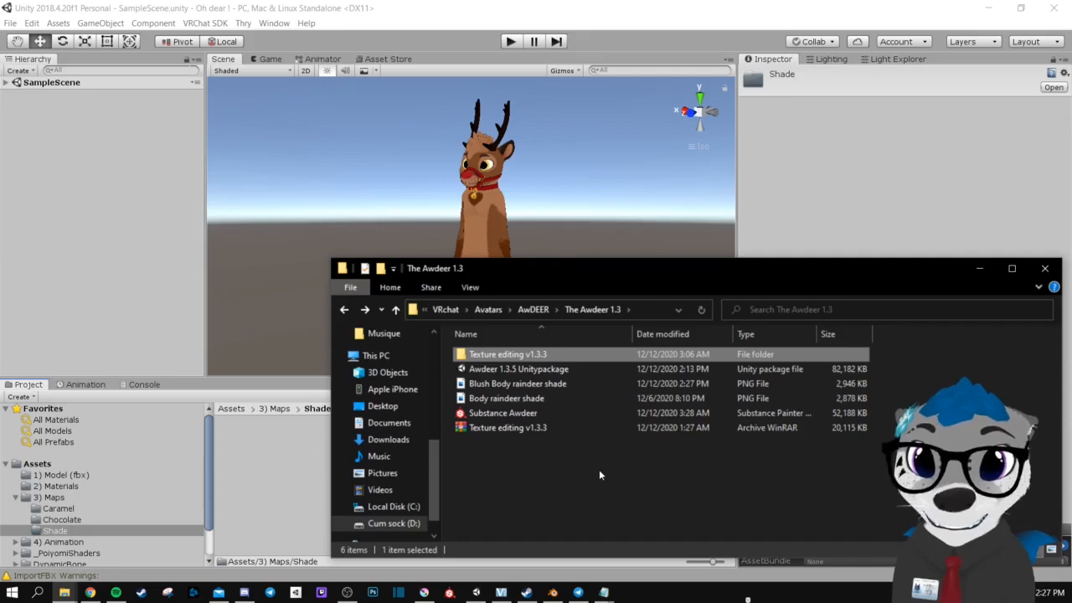
click(506, 398)
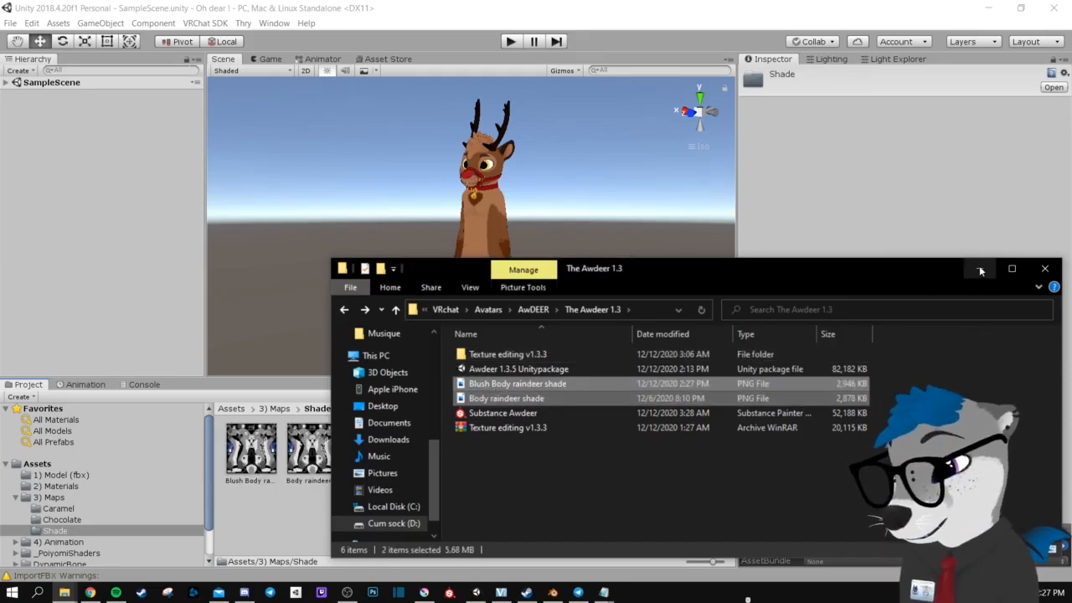
click(1045, 268)
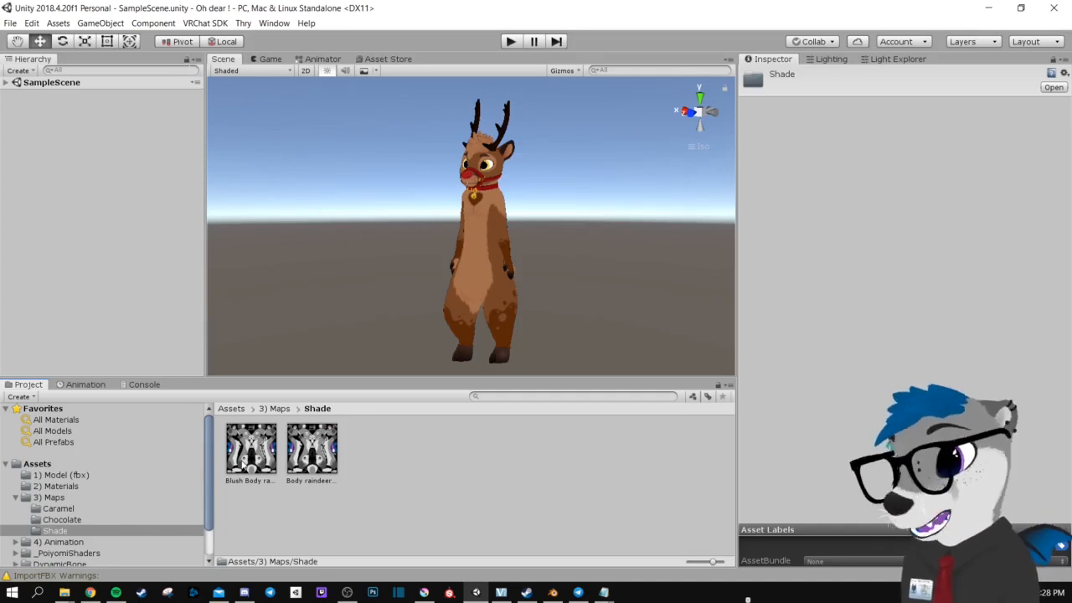
- Set the shade textures to Alpha Is Transparency with a higher Max Size
click(251, 449)
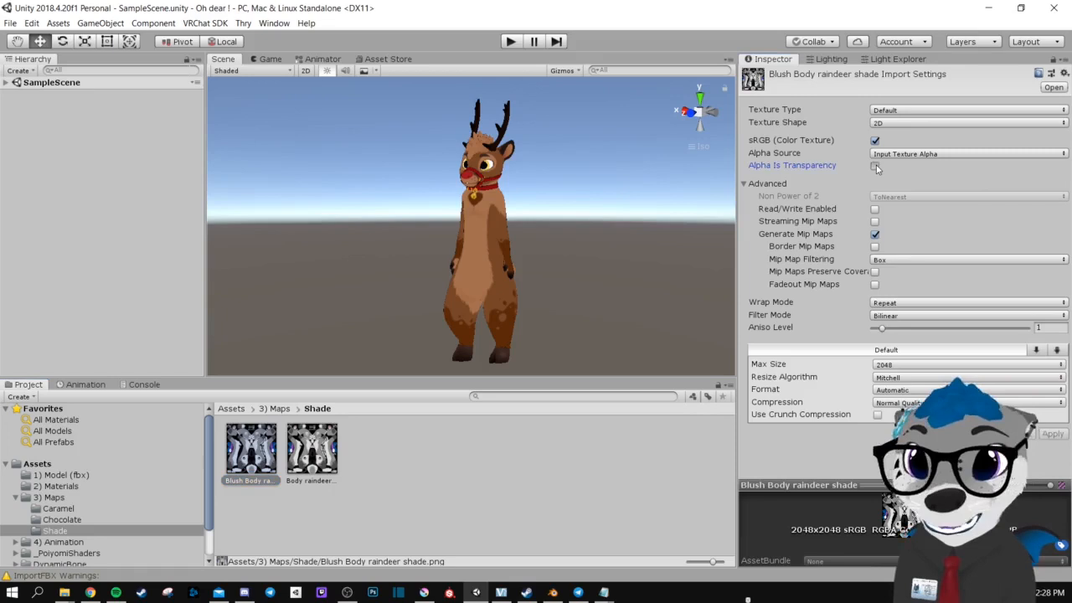
click(874, 166)
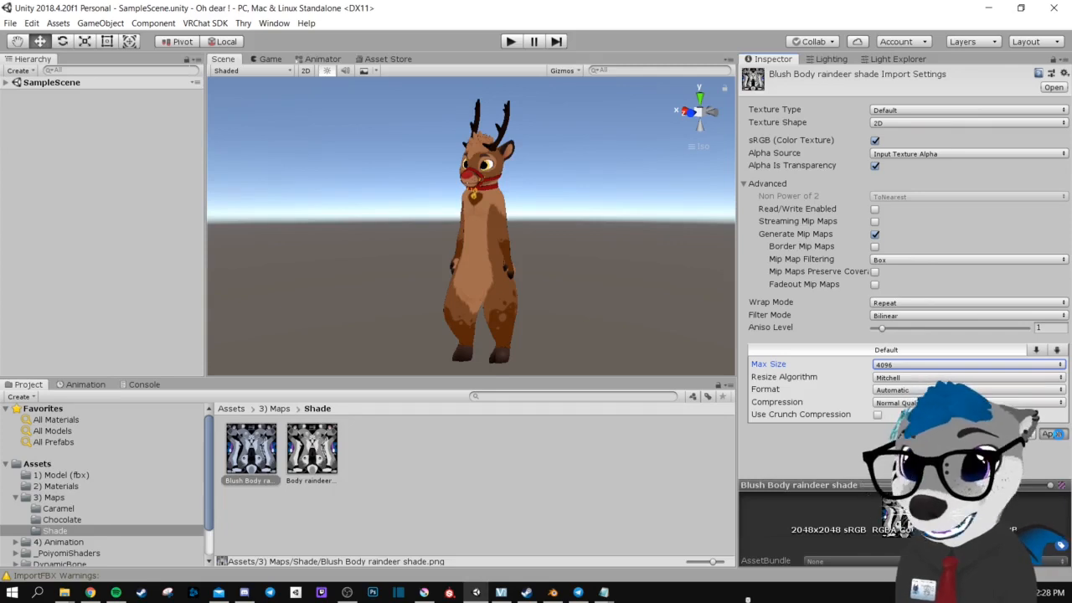
click(311, 449)
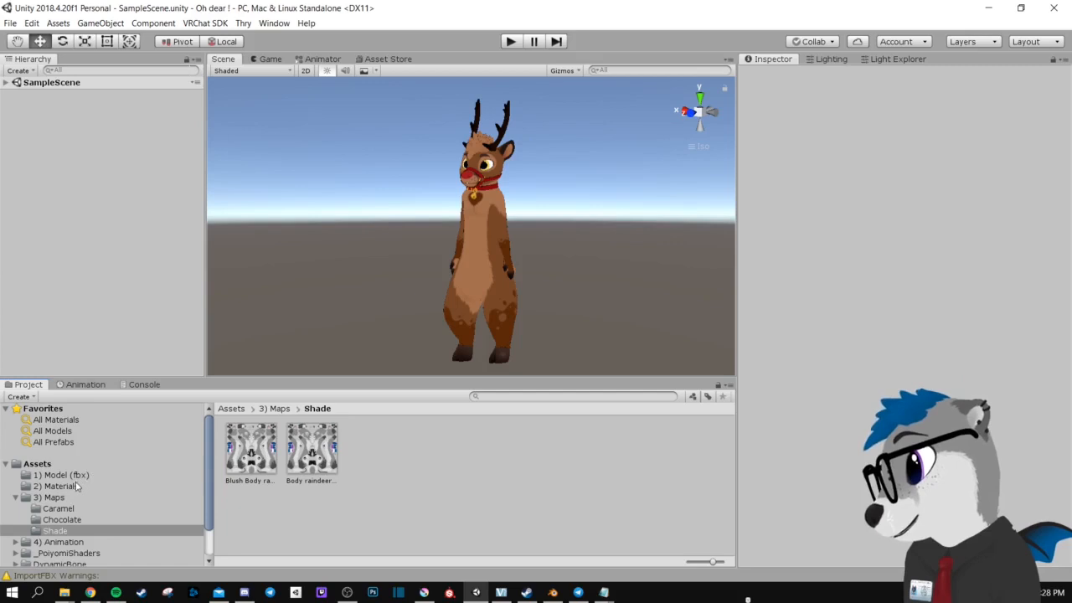
- Assign the Body reindeer shade texture to the Body material's Texture slot, turning the reindeer grey and white
click(60, 486)
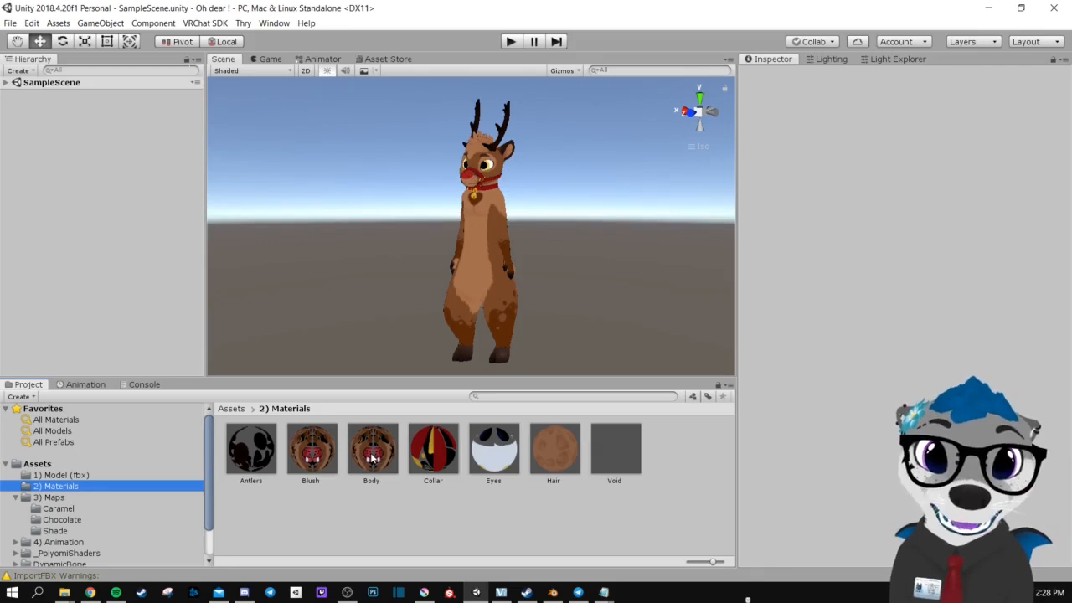
click(372, 449)
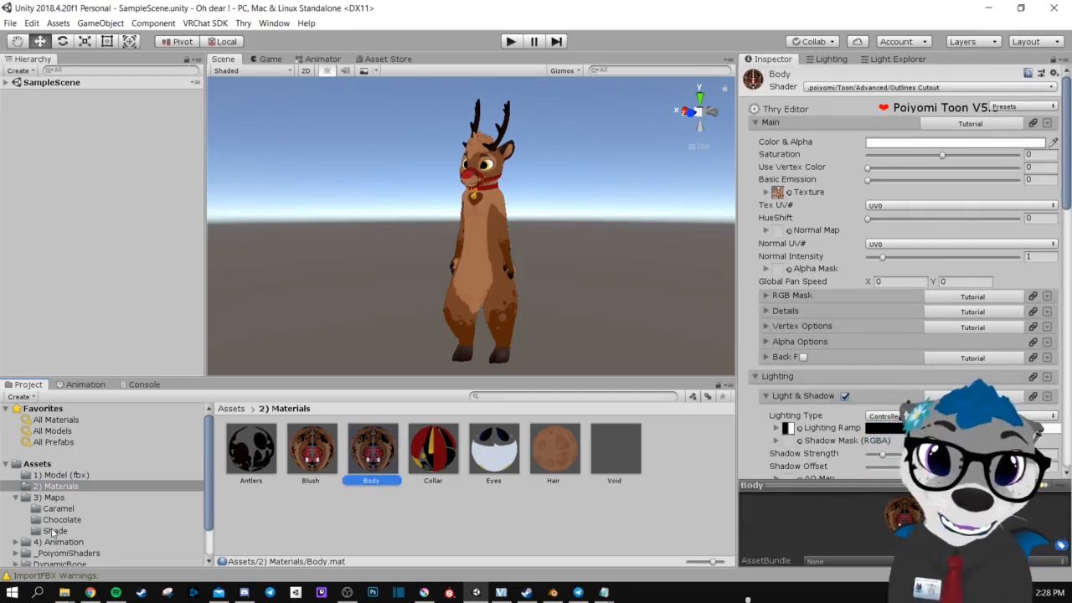
click(53, 529)
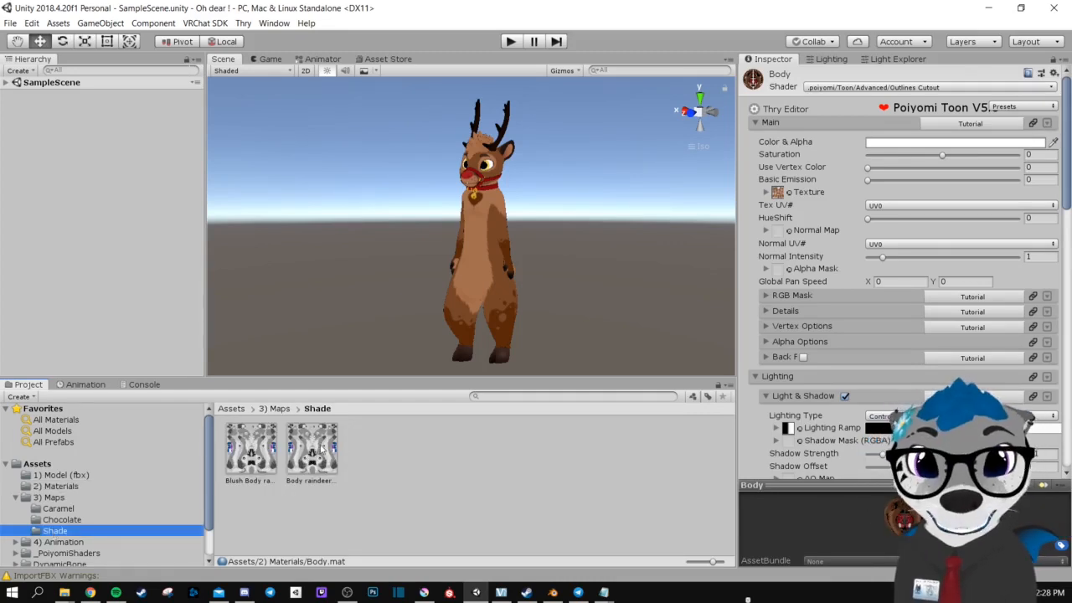
click(312, 449)
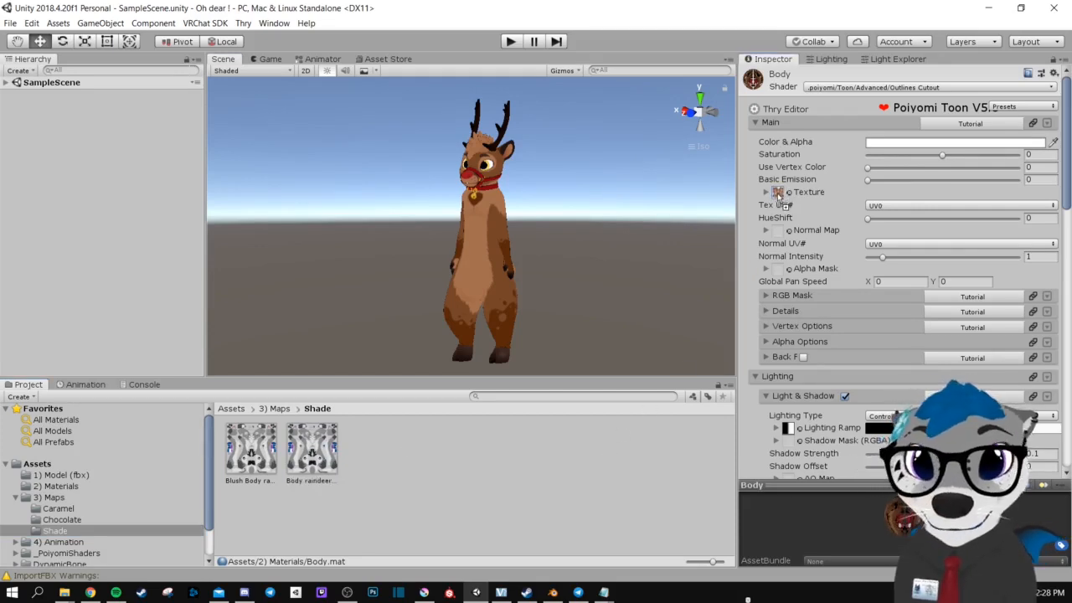
mouse_move(779, 191)
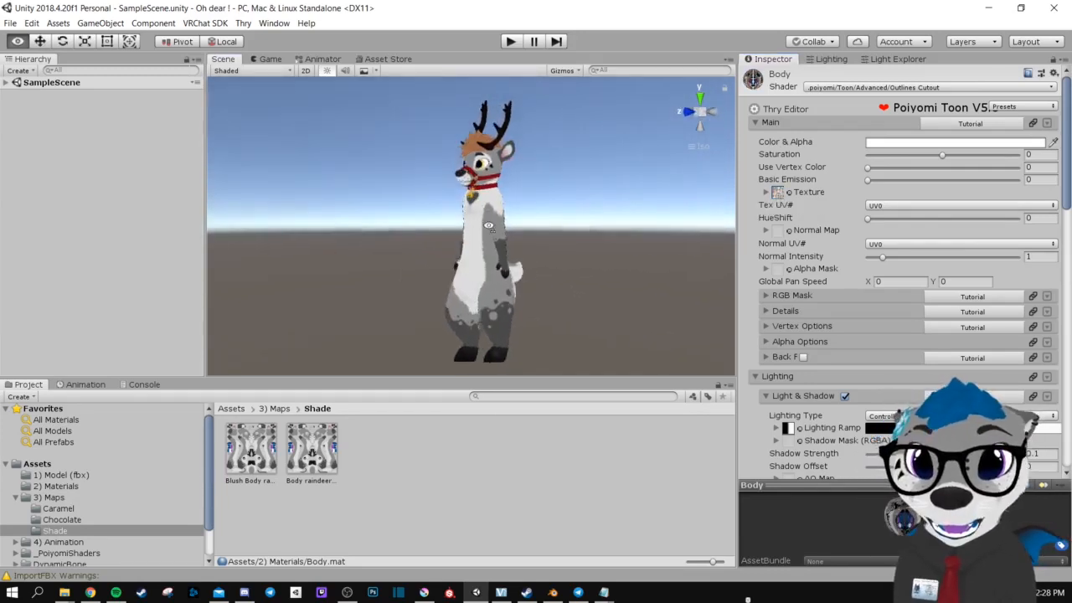
click(60, 486)
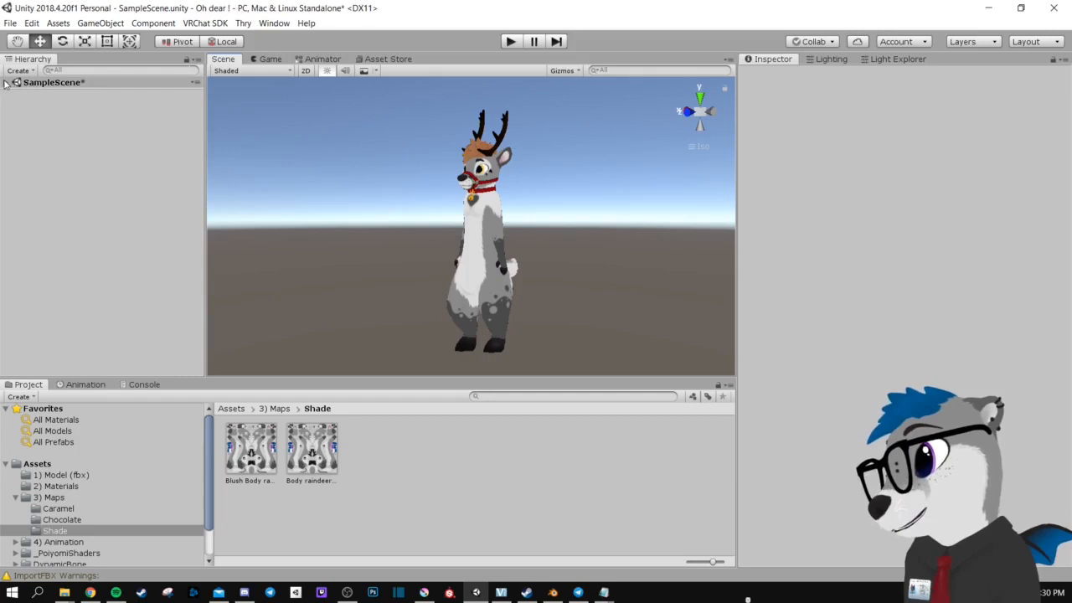
- Select the avatar's Body mesh in the Hierarchy and scroll to its BlendShapes
click(6, 82)
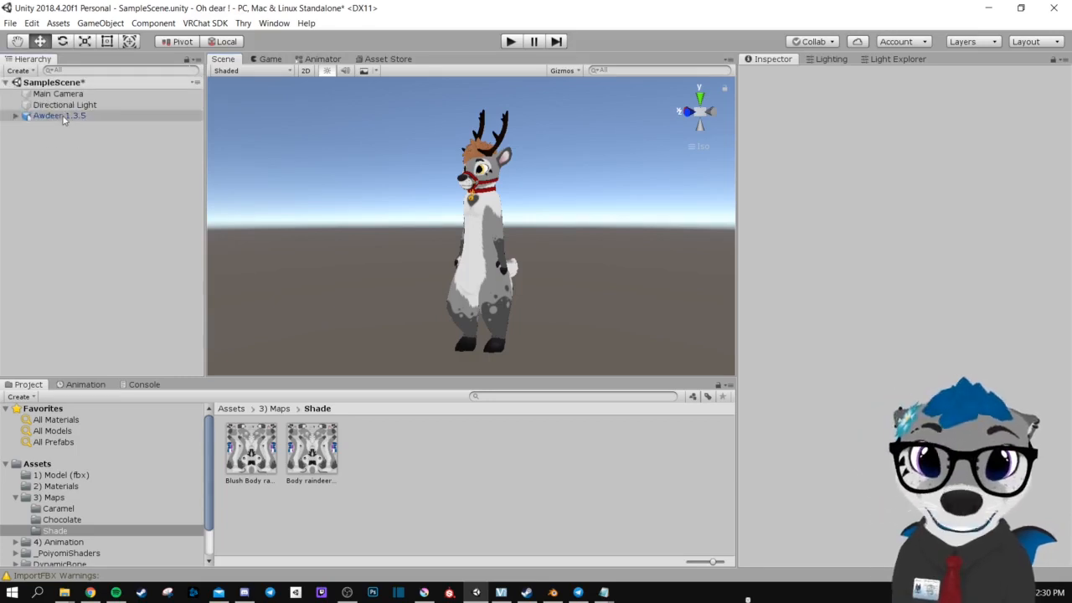
click(16, 116)
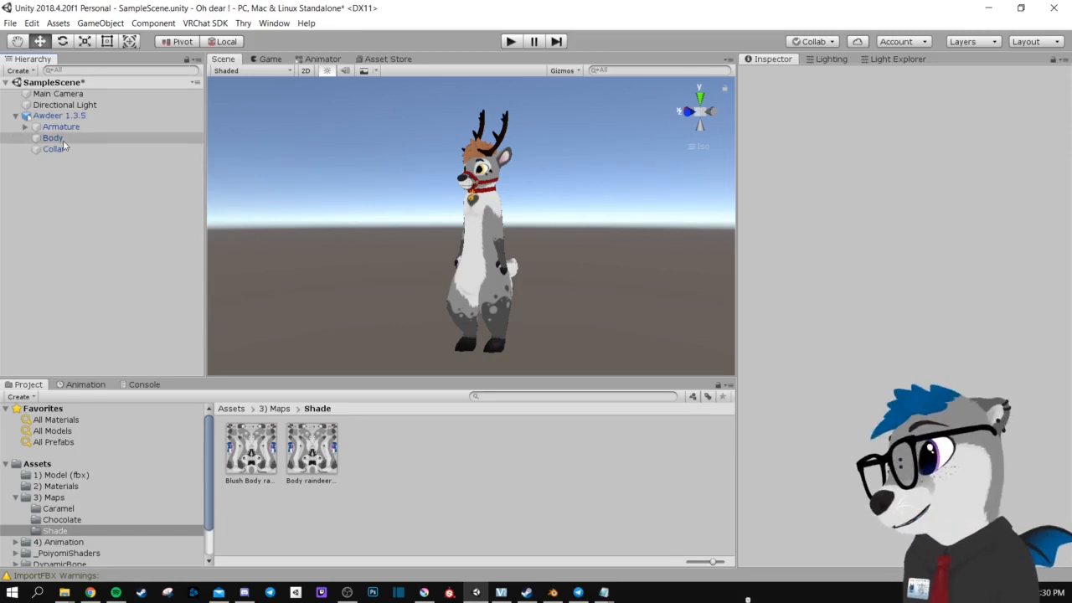
click(54, 137)
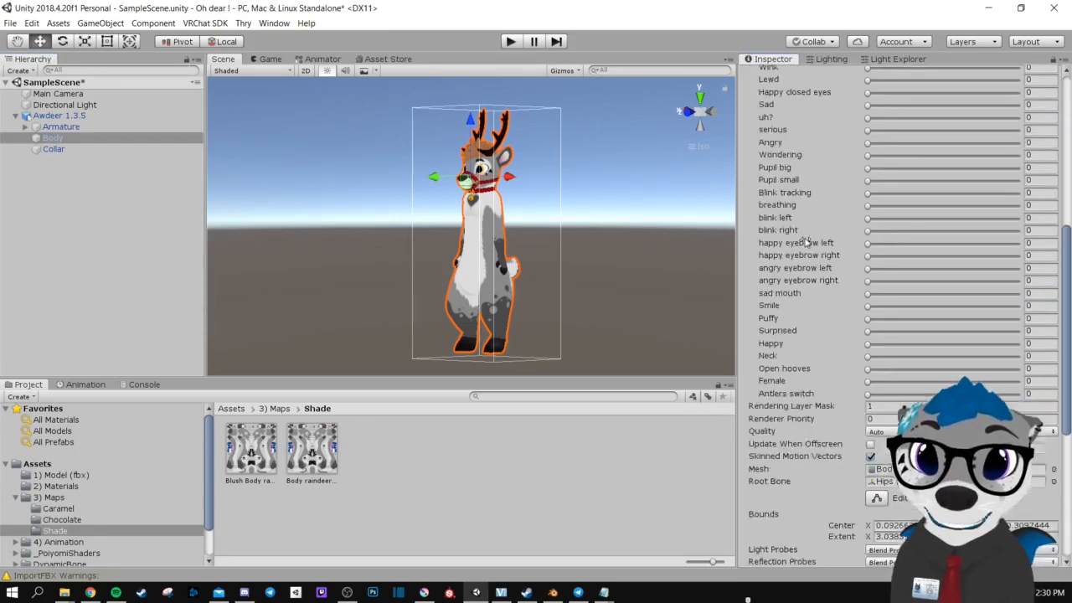
scroll(down, 3)
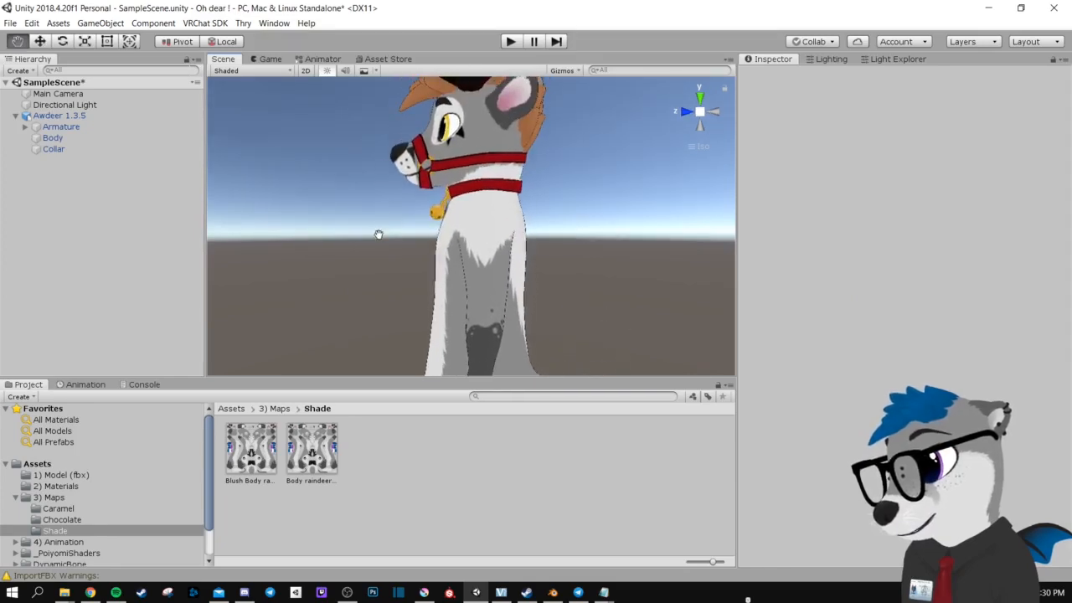
click(54, 138)
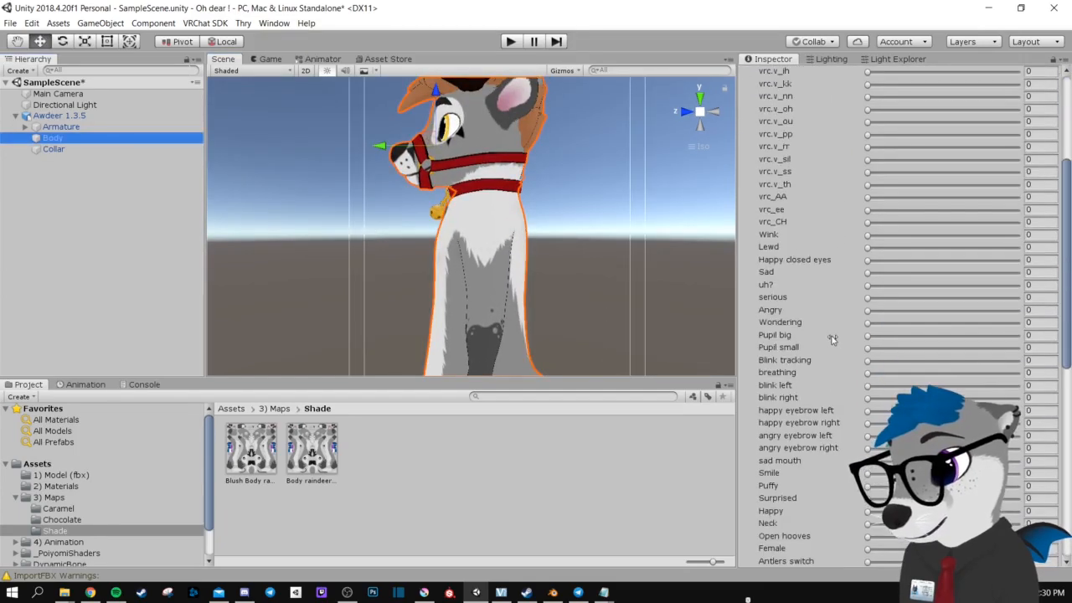
scroll(down, 3)
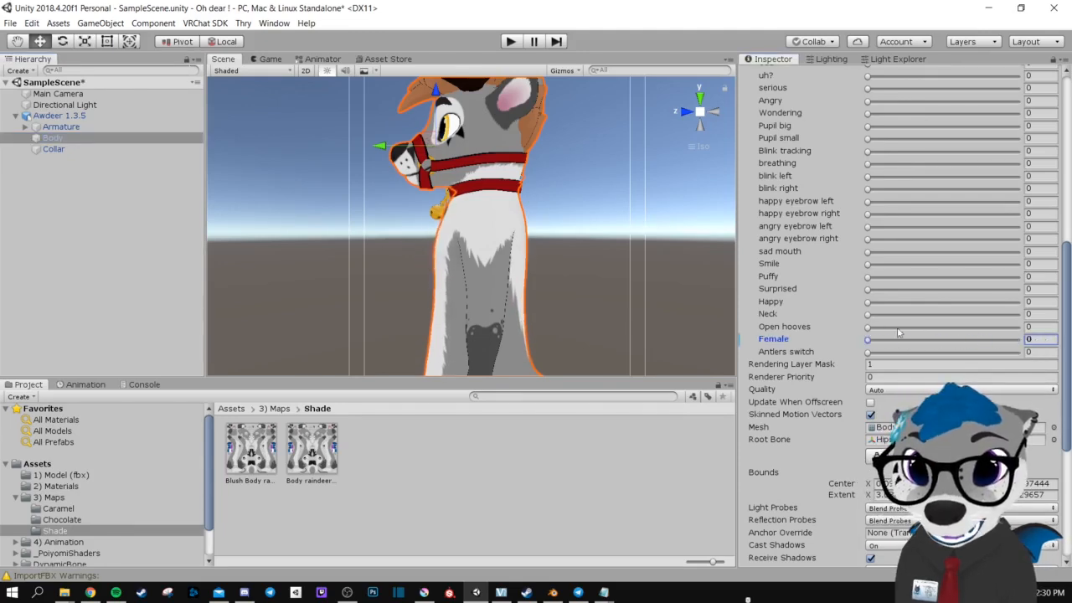
- Set the Female blend shape to 100 and tune the Antlers switch slider to a partial value
drag(867, 339, 1018, 338)
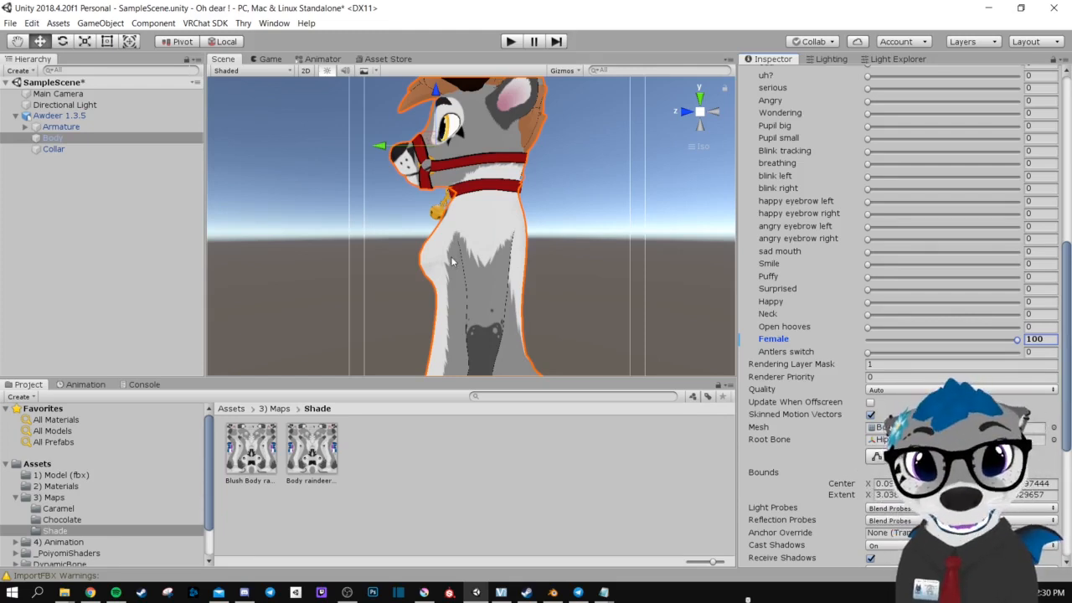
drag(453, 259, 519, 168)
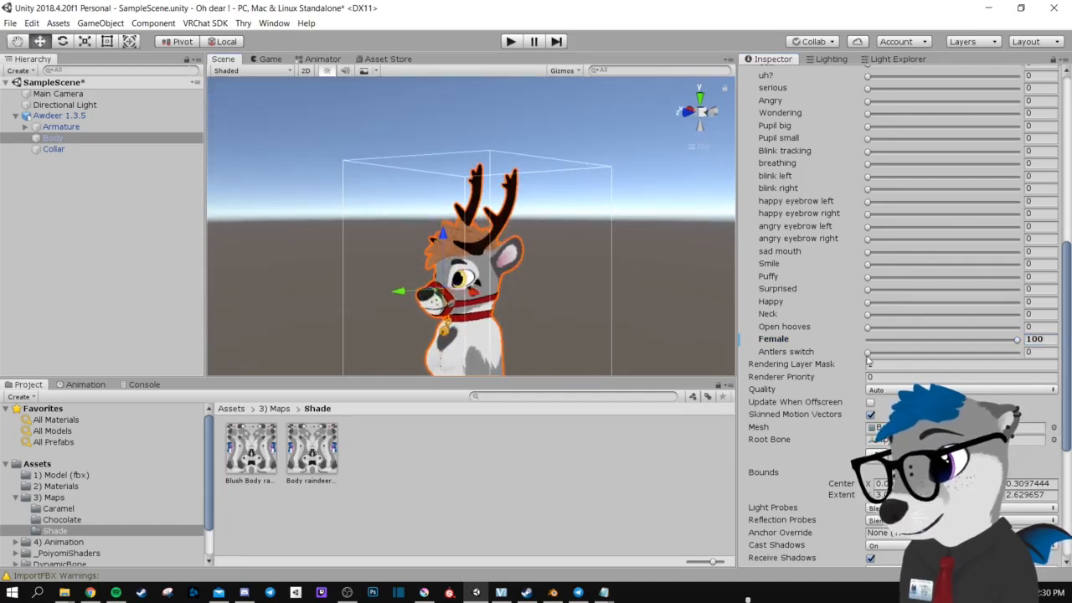
drag(868, 352, 1017, 352)
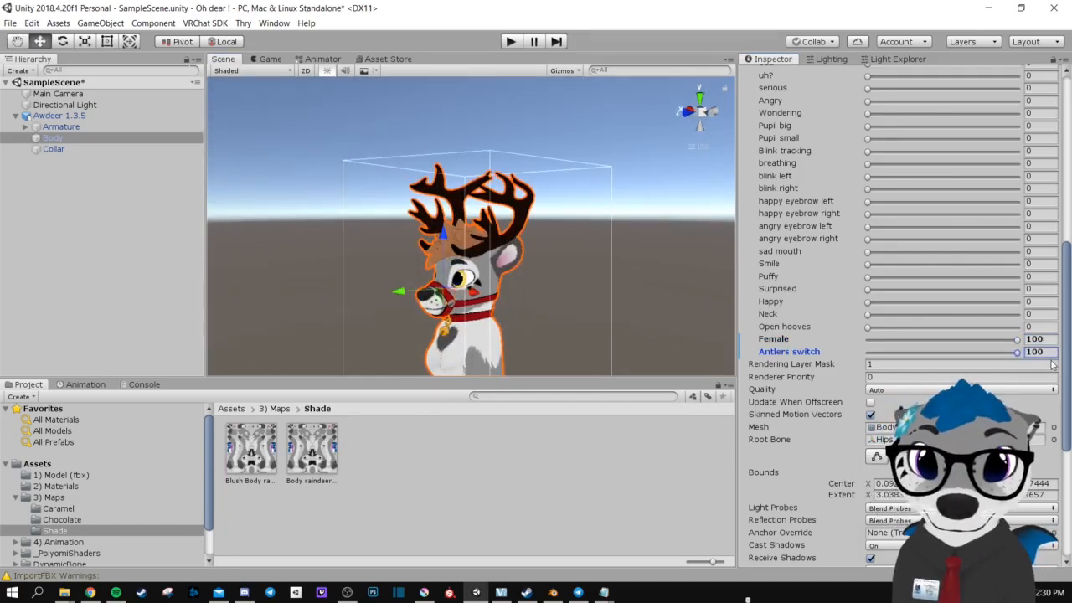
drag(1018, 352, 924, 352)
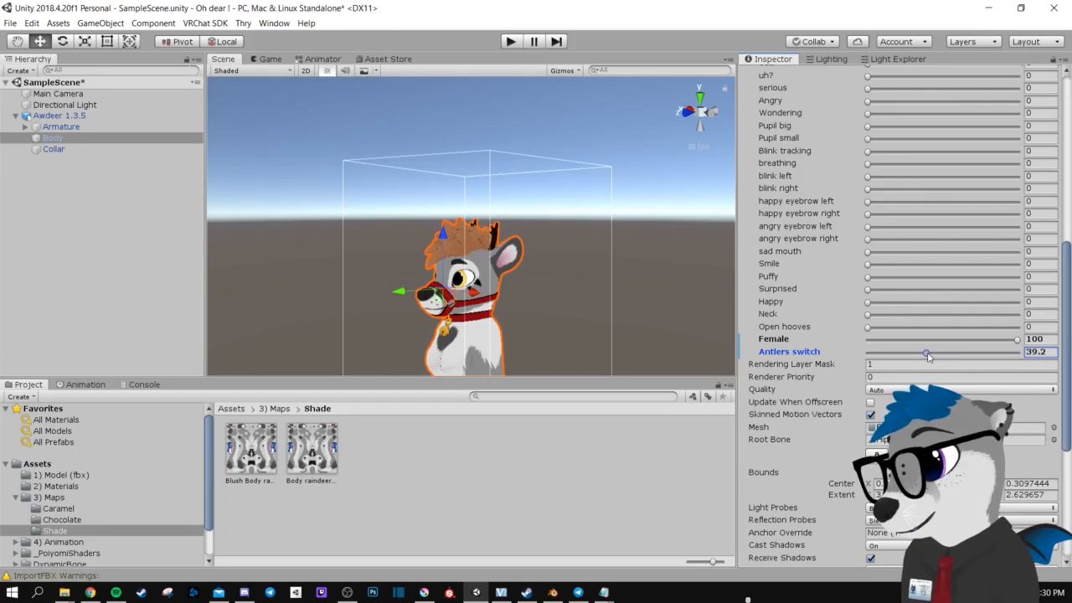
drag(925, 352, 941, 351)
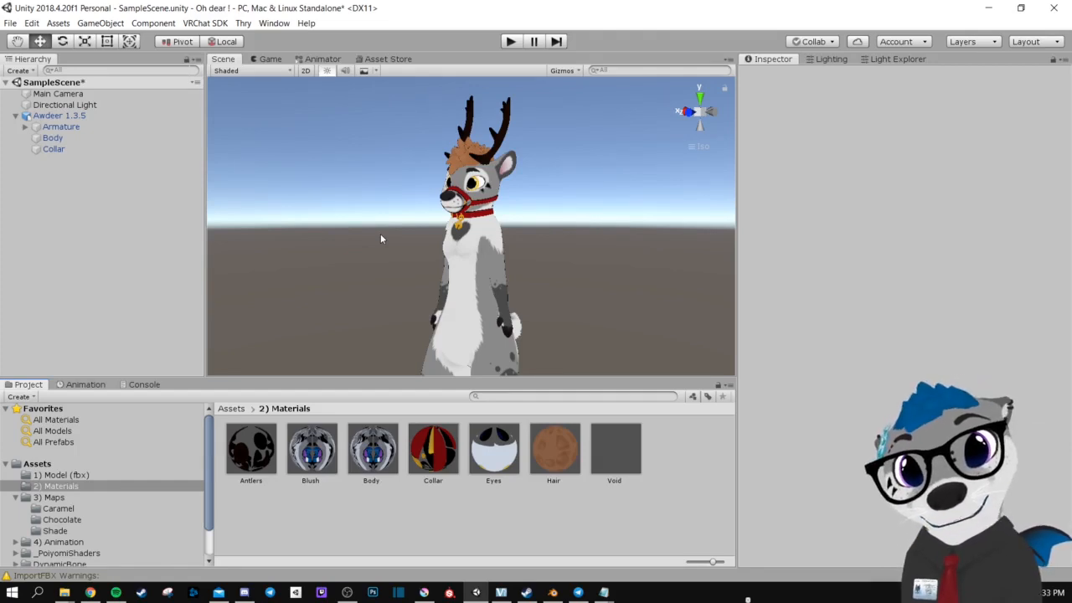
mouse_move(444, 344)
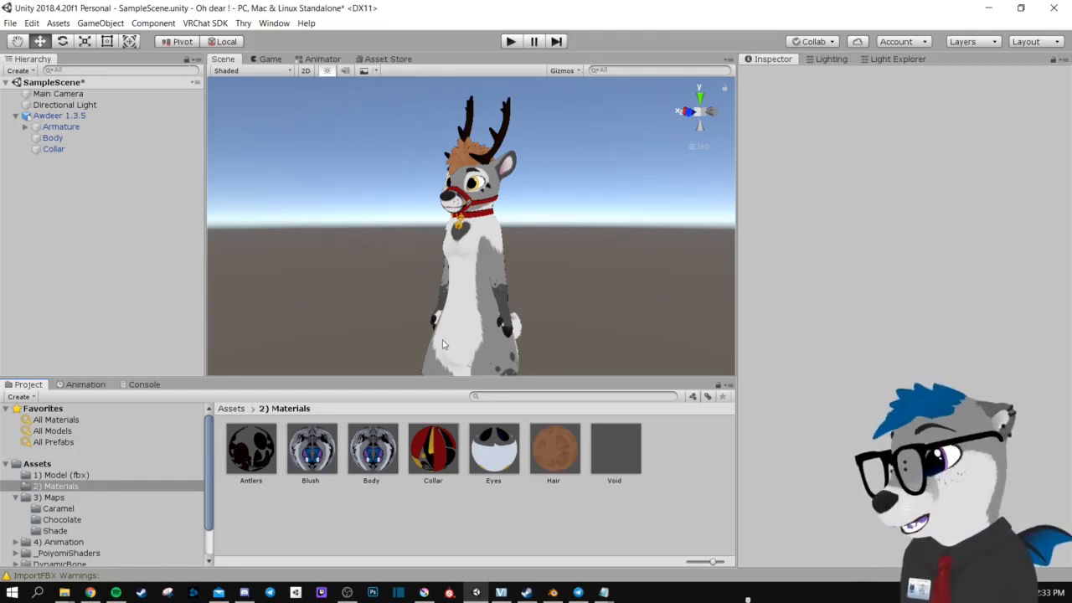
- Enable and expand Emission / Glow under Special Effects for the Blush and Body materials
click(310, 449)
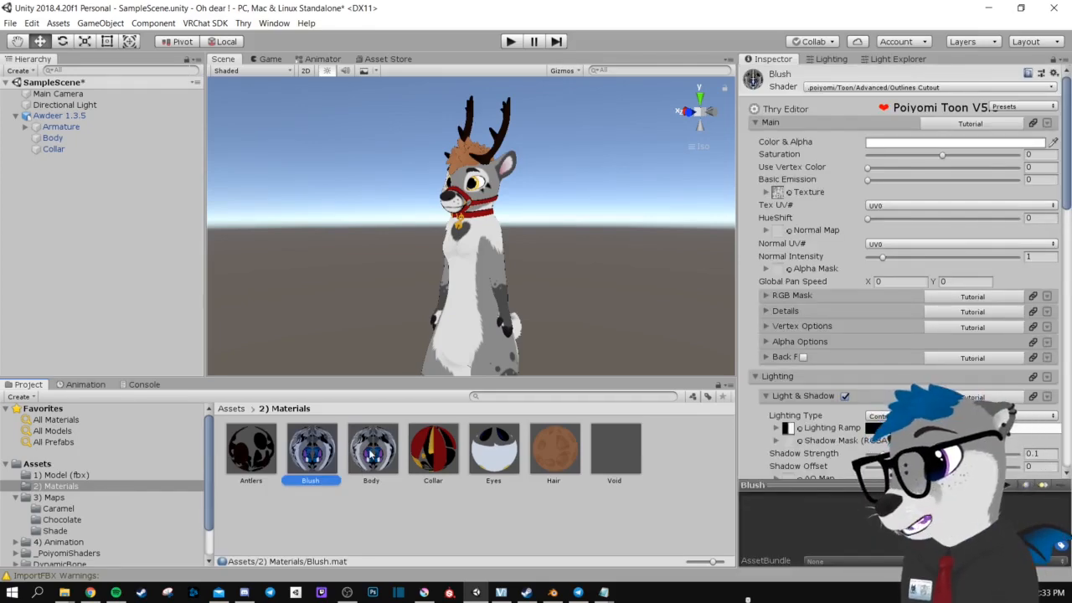
click(372, 449)
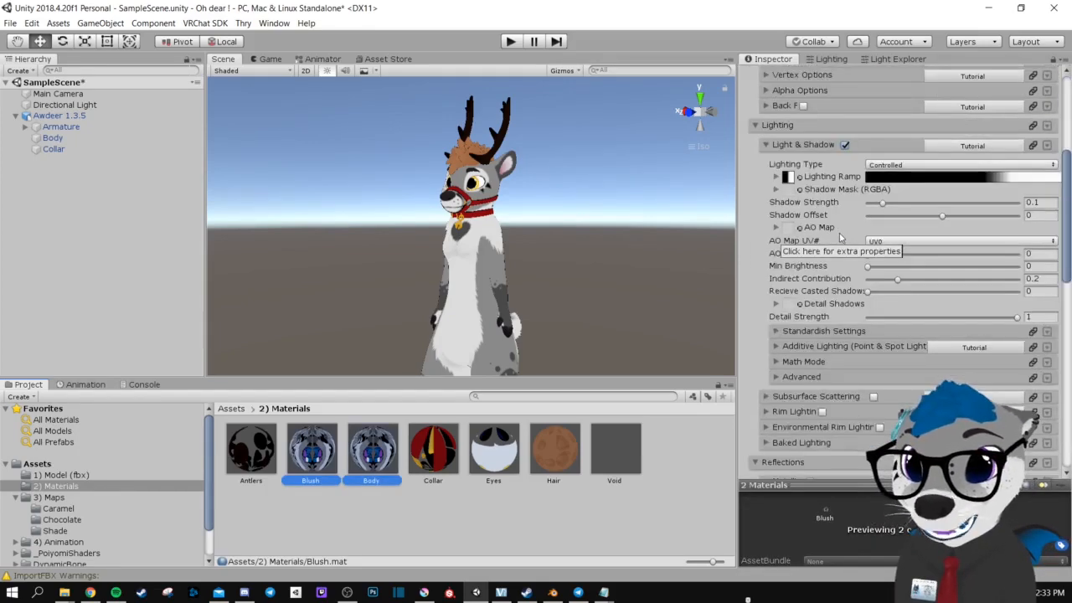
scroll(down, 3)
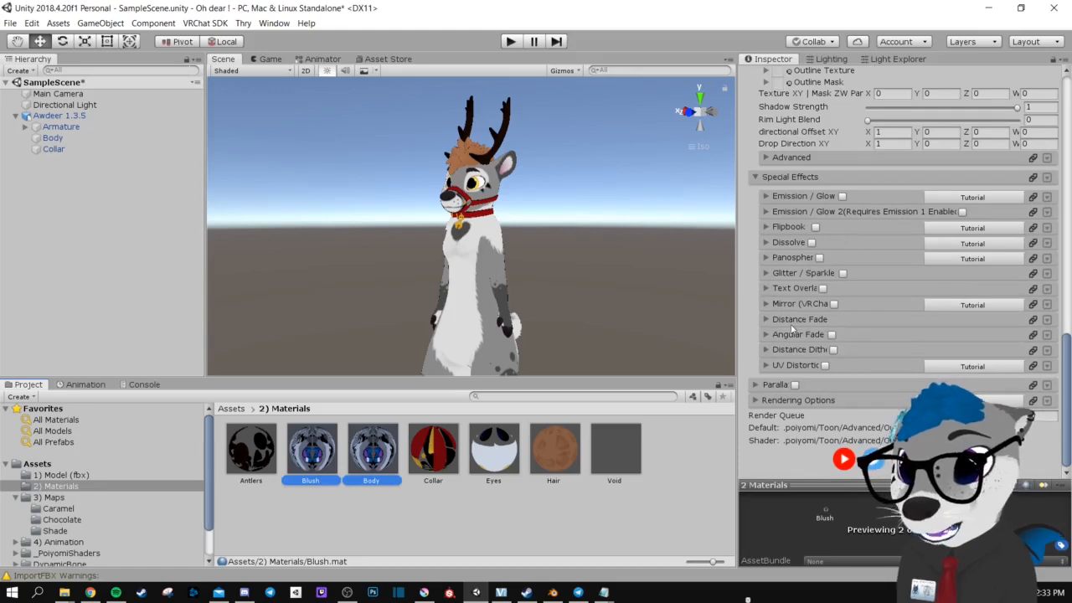
scroll(up, 3)
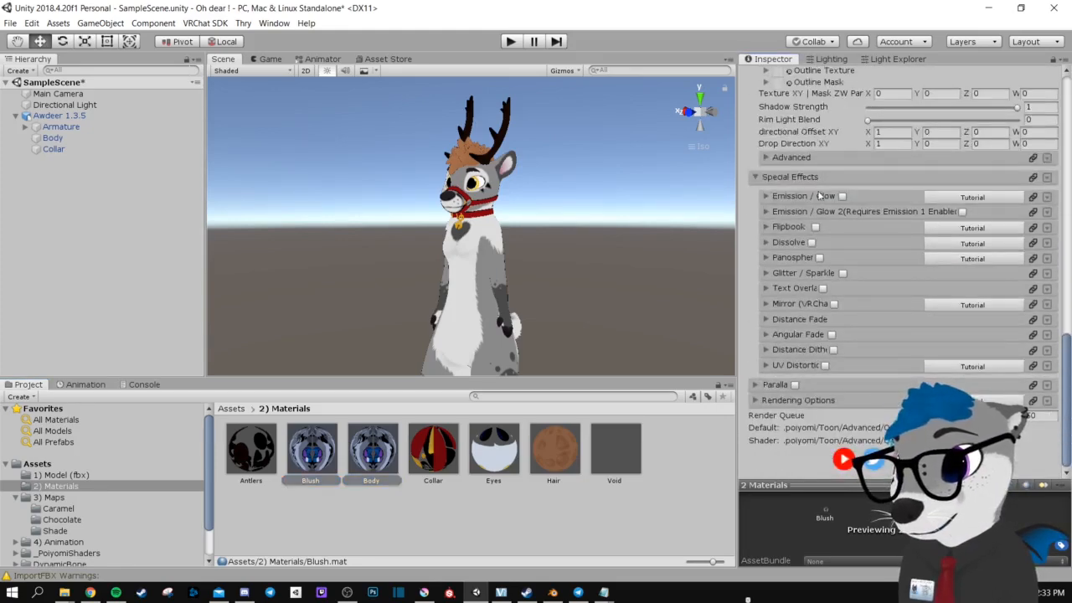
click(764, 196)
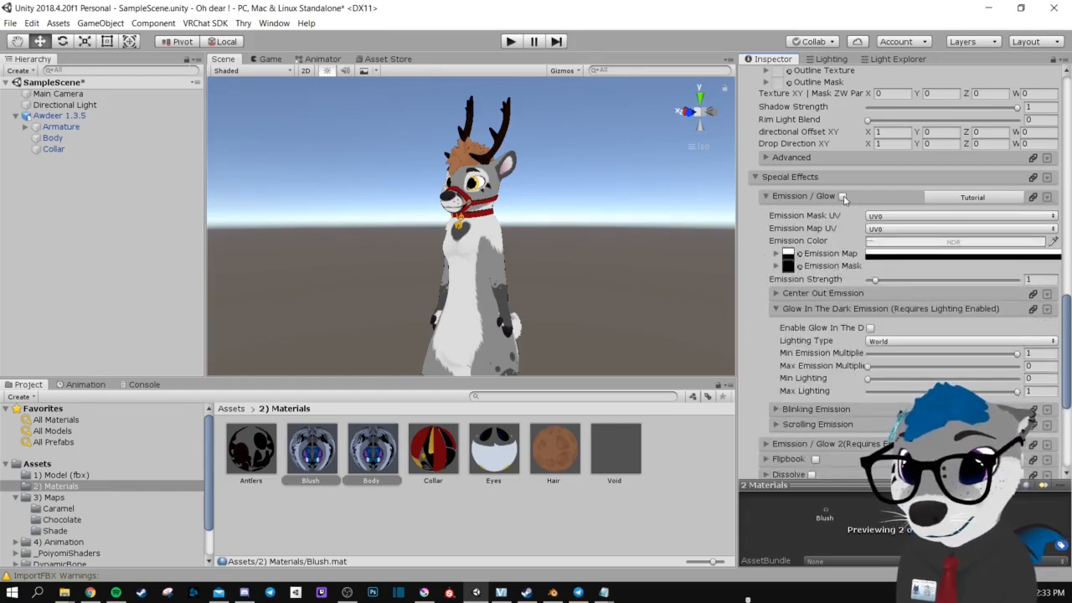
click(842, 154)
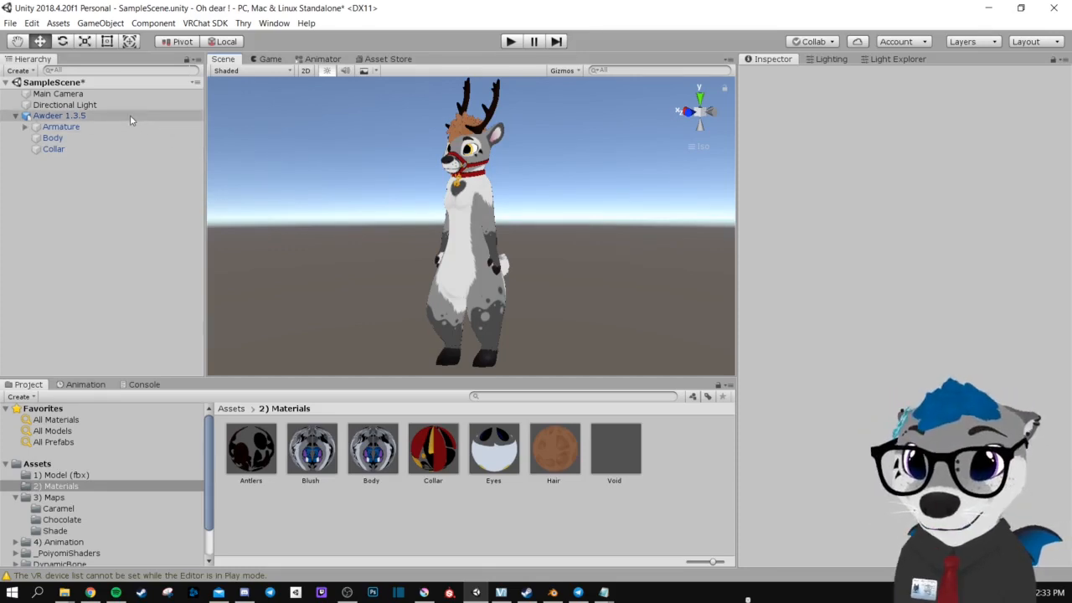
- Set the Awdeer root's Transform scale to 1.5 and collapse the Dynamic Bone components
click(59, 116)
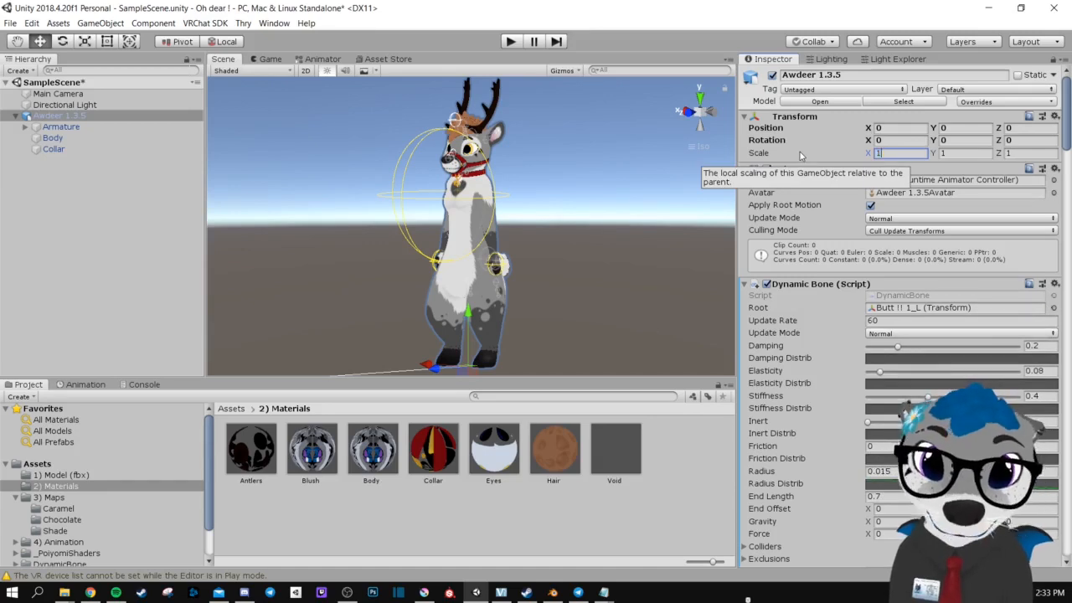
text(1.5)
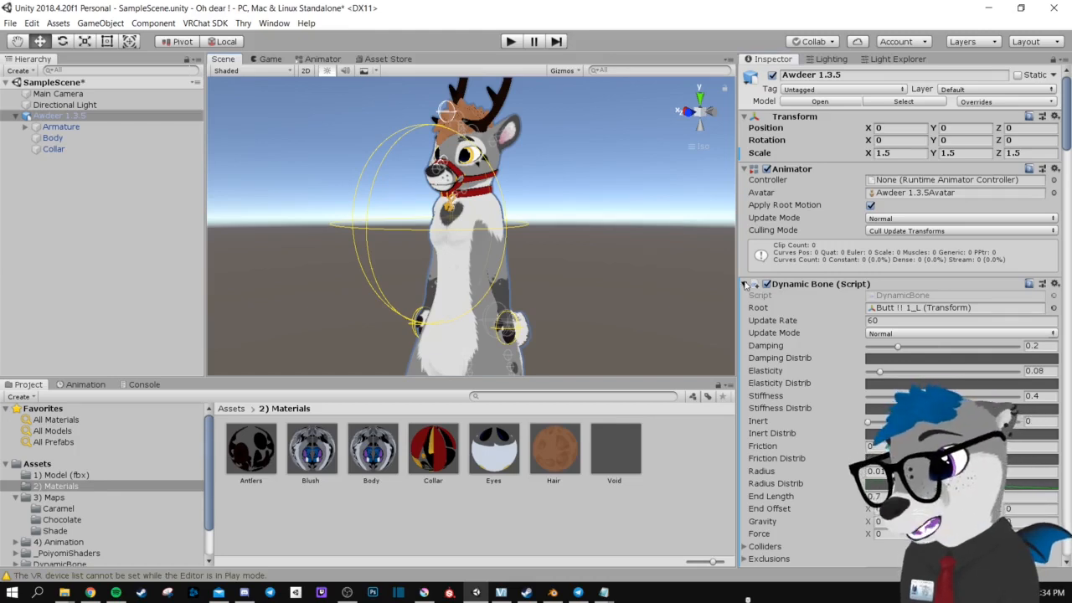
click(744, 285)
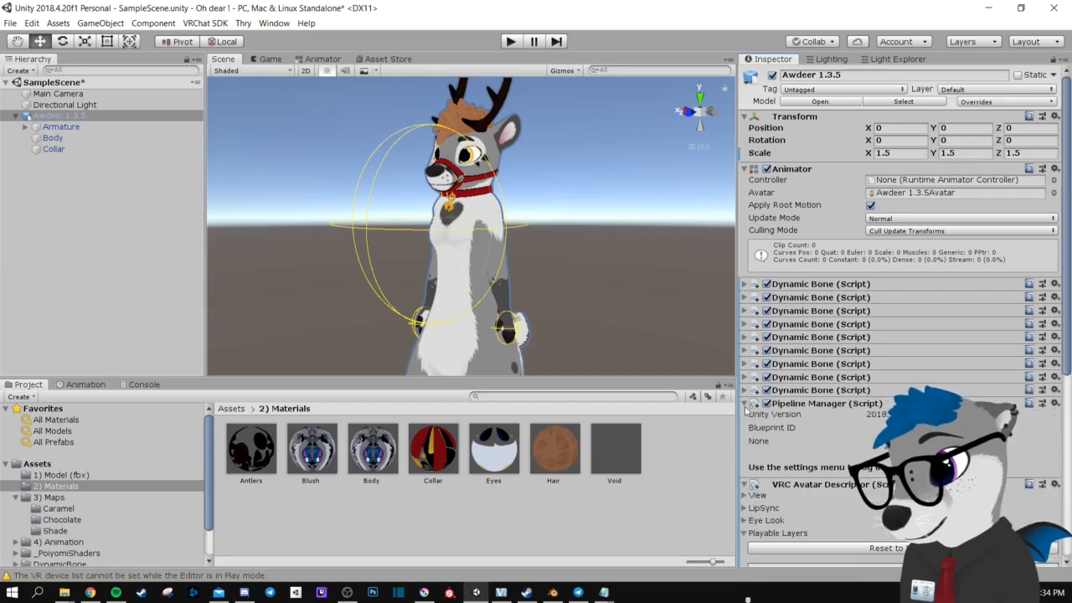
scroll(down, 3)
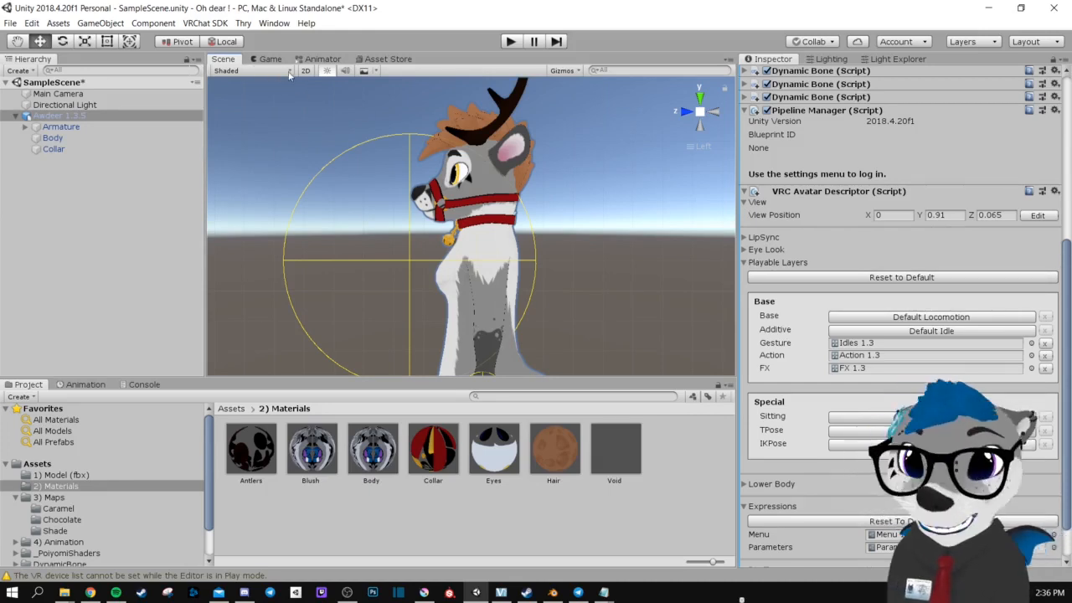
- In wireframe view, set the VRC Avatar Descriptor View Position to Y 1.4, Z 0.15, then restore shaded display
click(248, 70)
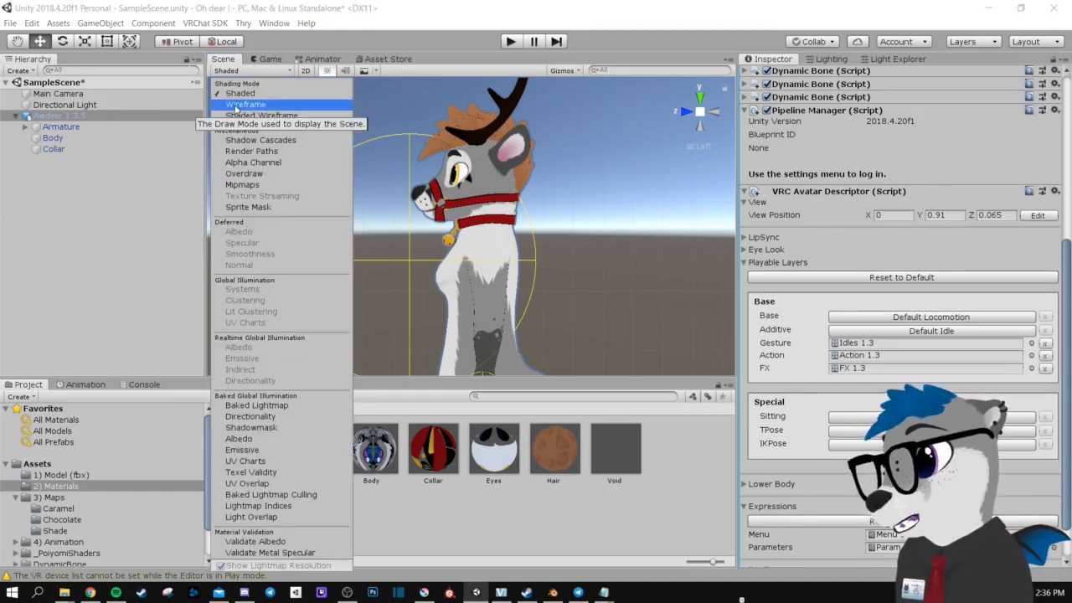
click(245, 104)
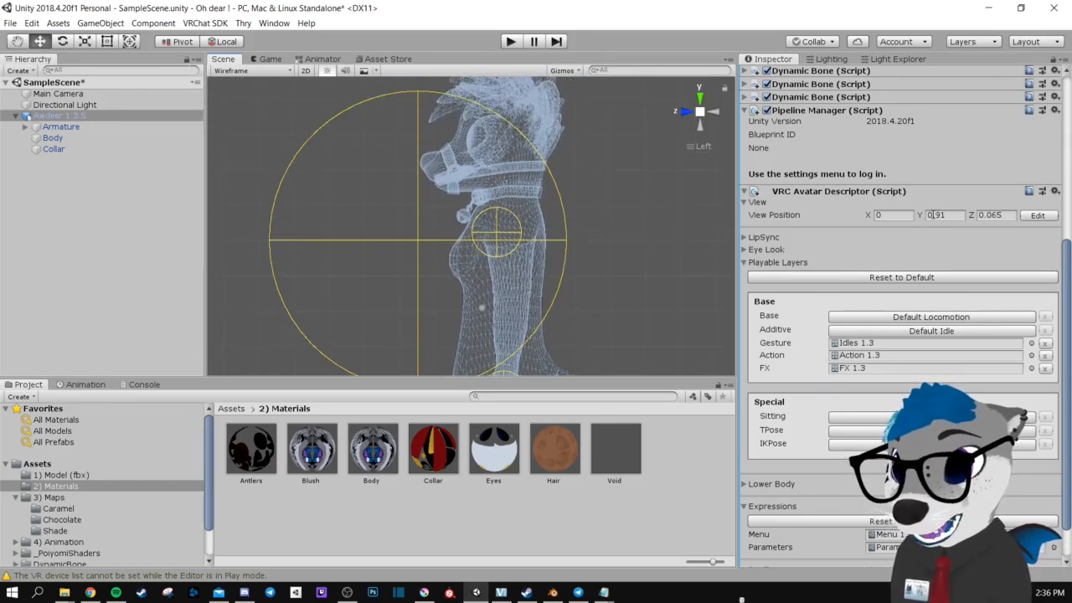
triple_click(940, 214)
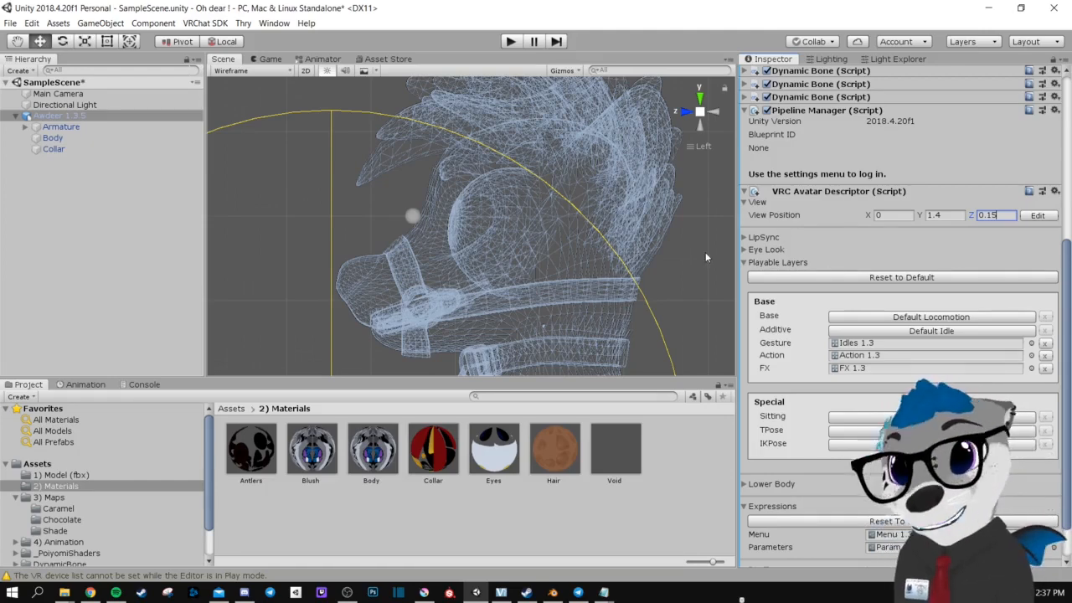
click(250, 71)
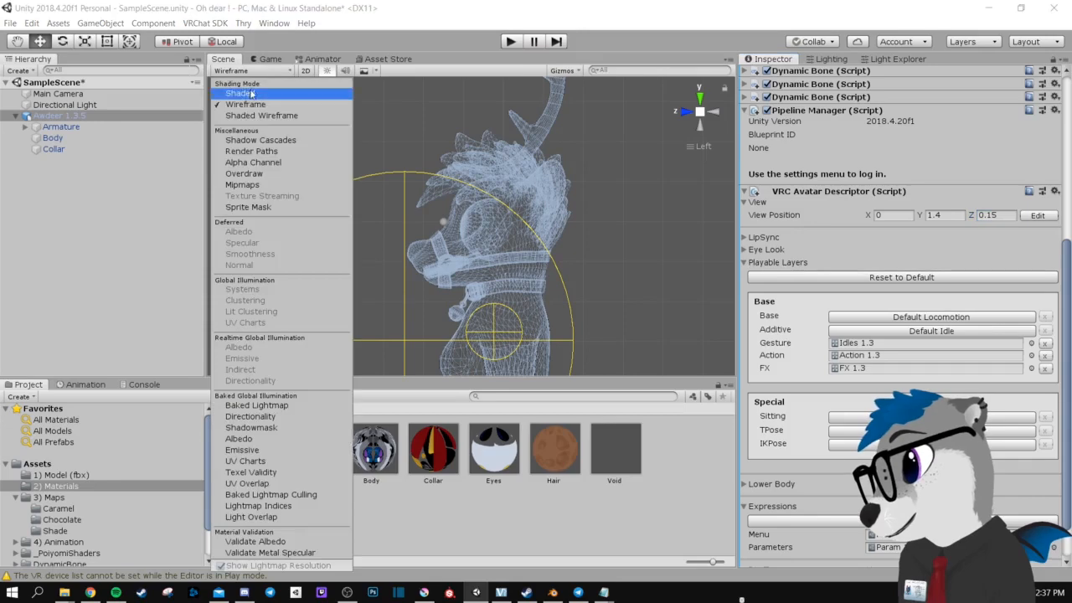
click(241, 94)
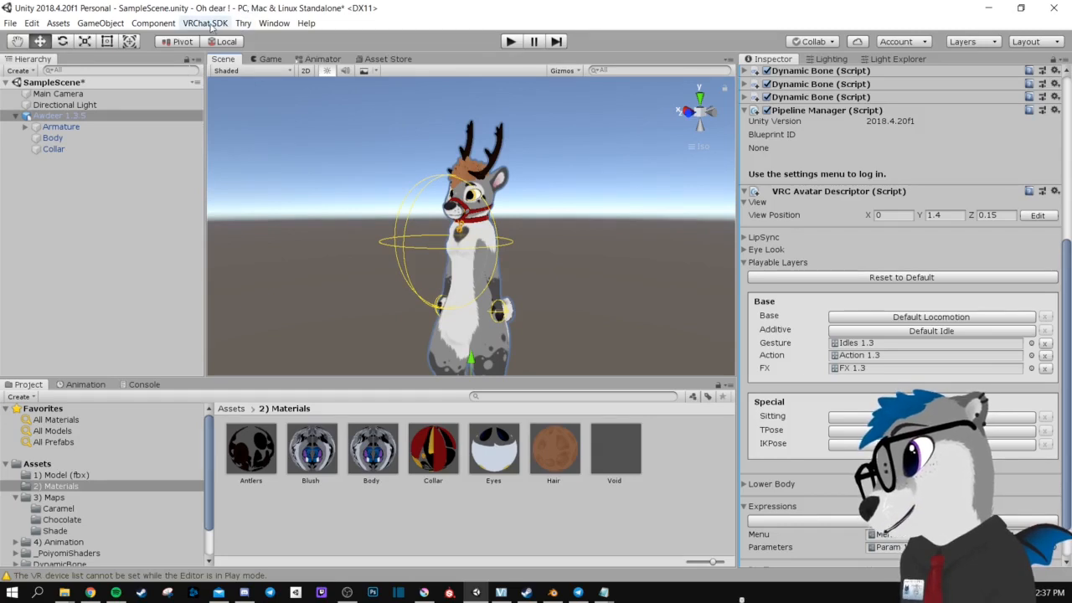
- From the VRChat SDK control panel's Builder, launch Build & Publish for Windows
click(204, 24)
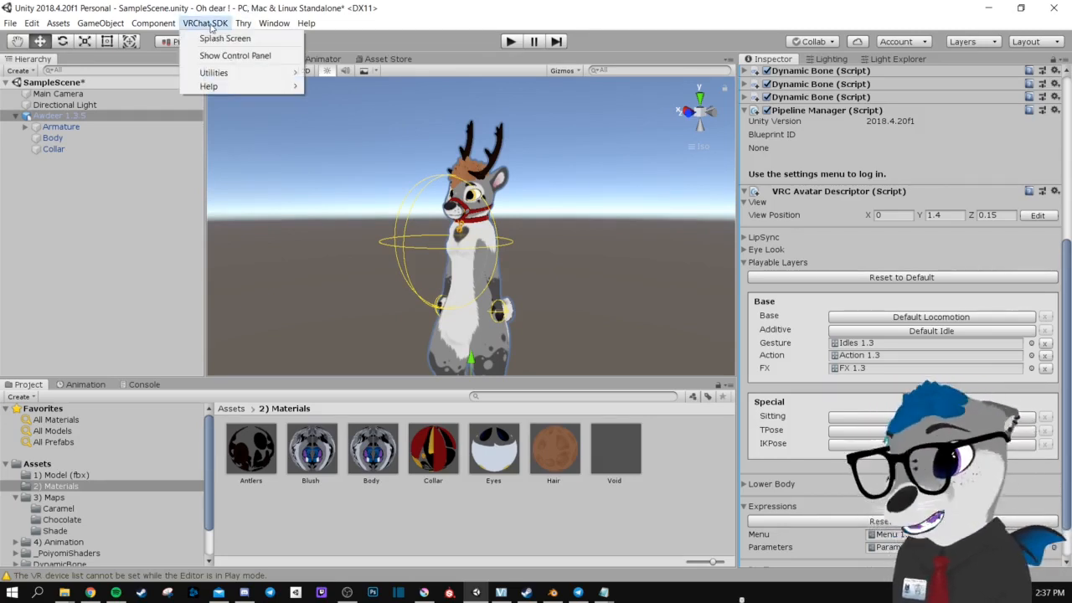
mouse_move(225, 38)
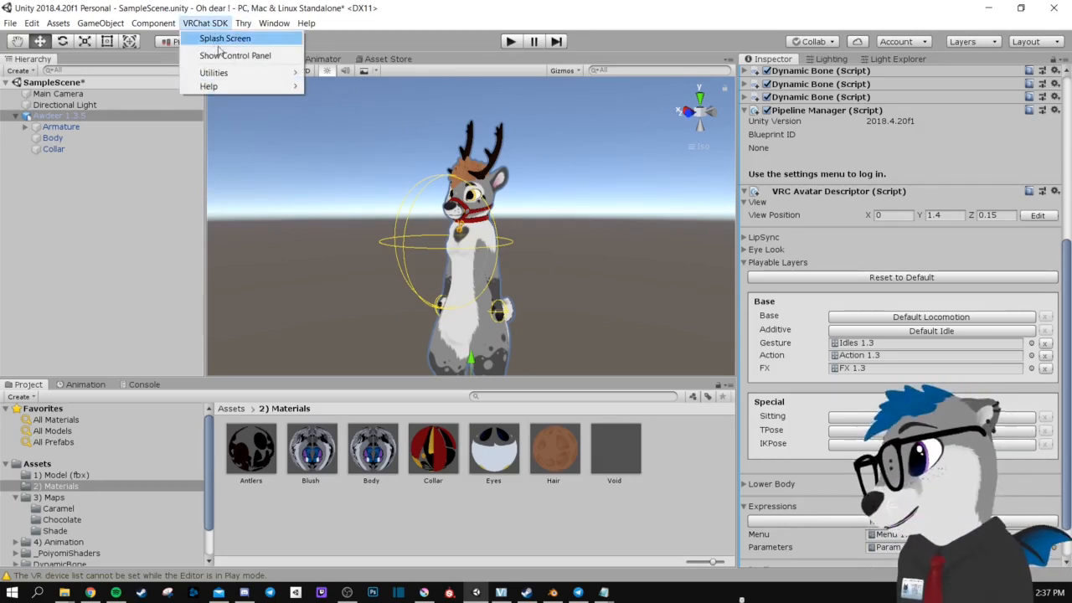
mouse_move(235, 56)
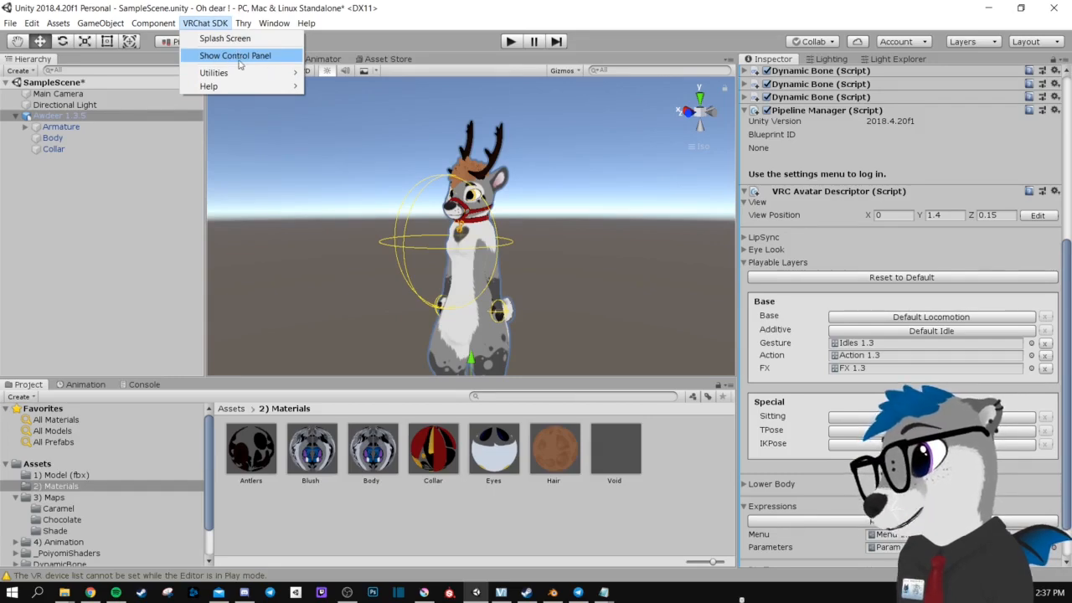
click(235, 55)
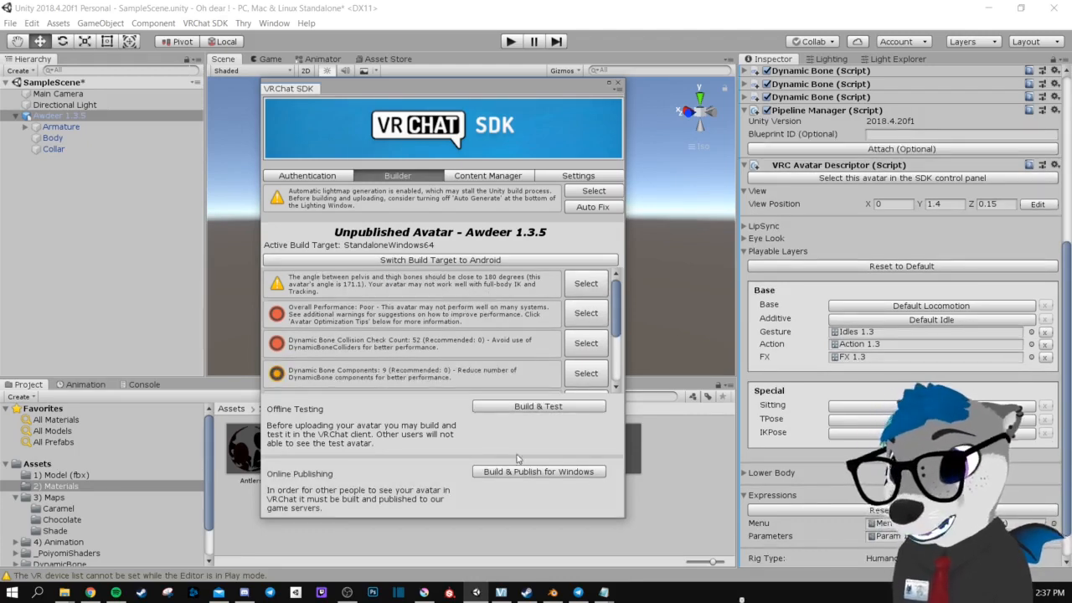
click(537, 471)
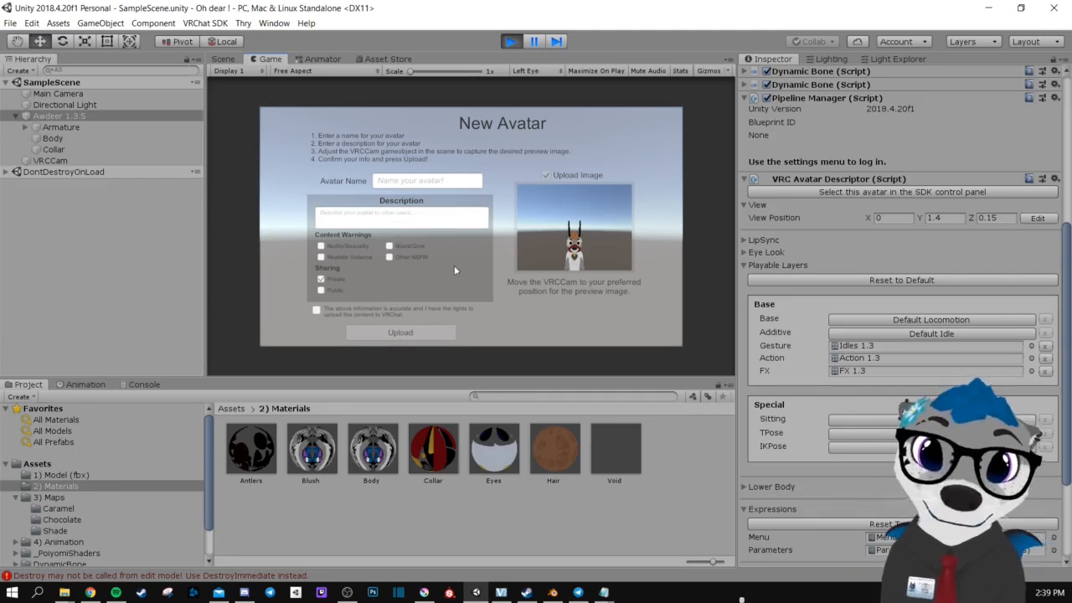
mouse_move(452, 276)
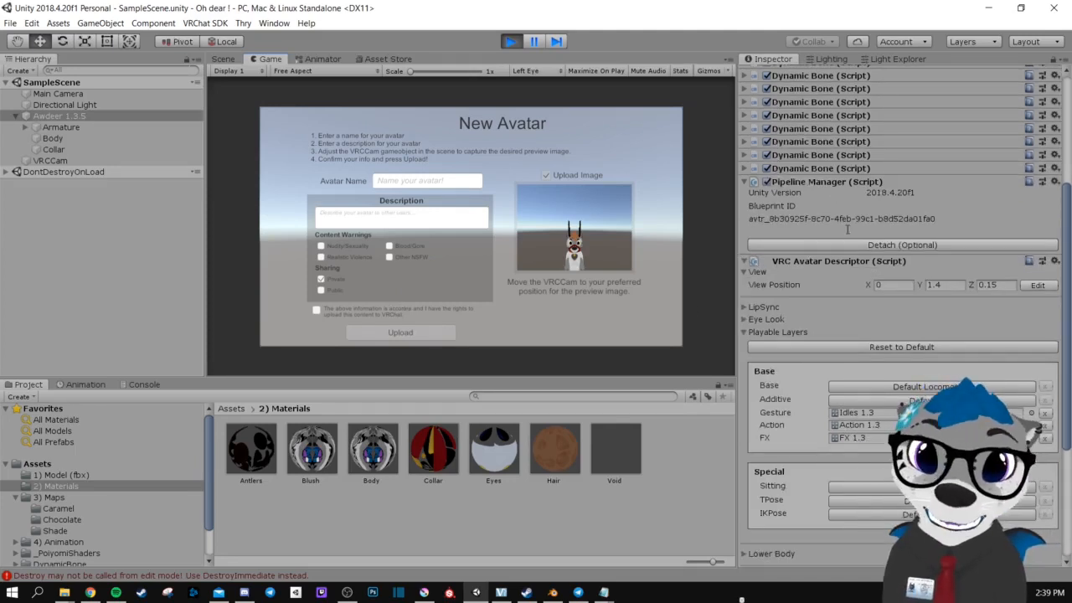
mouse_move(821, 181)
text(kjfhsa)
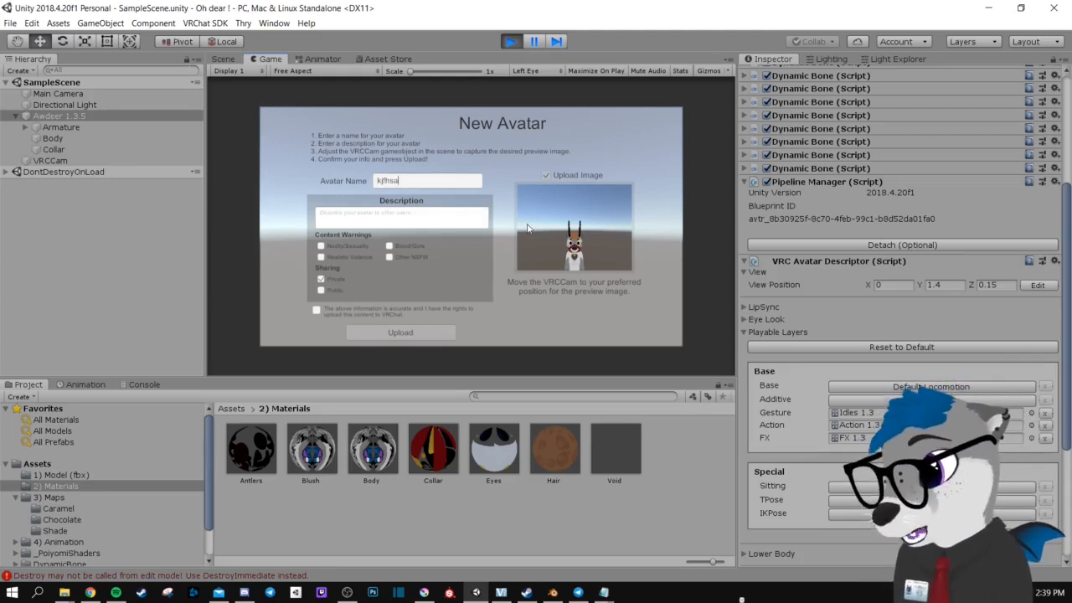
- Enter the placeholder name 'ohbfn' in the New Avatar form's Avatar Name field
text(ohbfn)
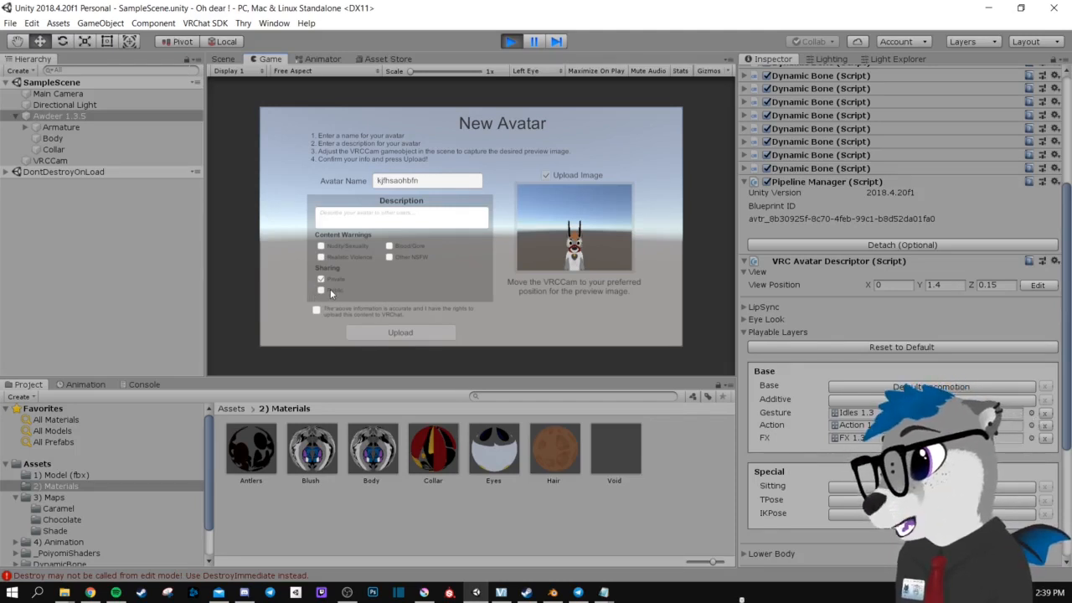